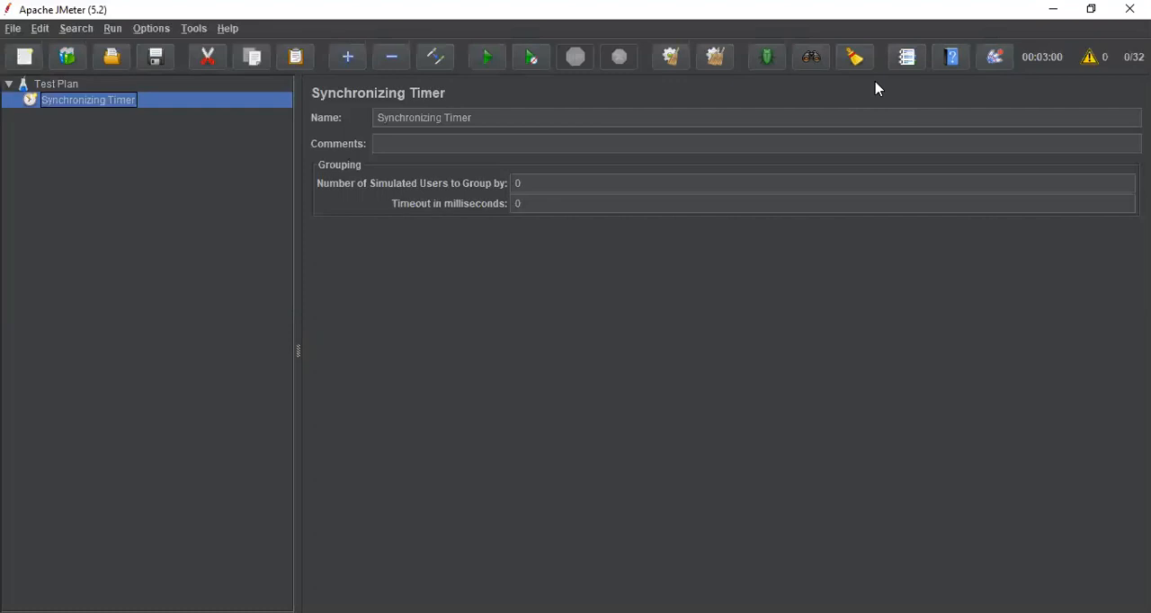
mouse_move(727, 172)
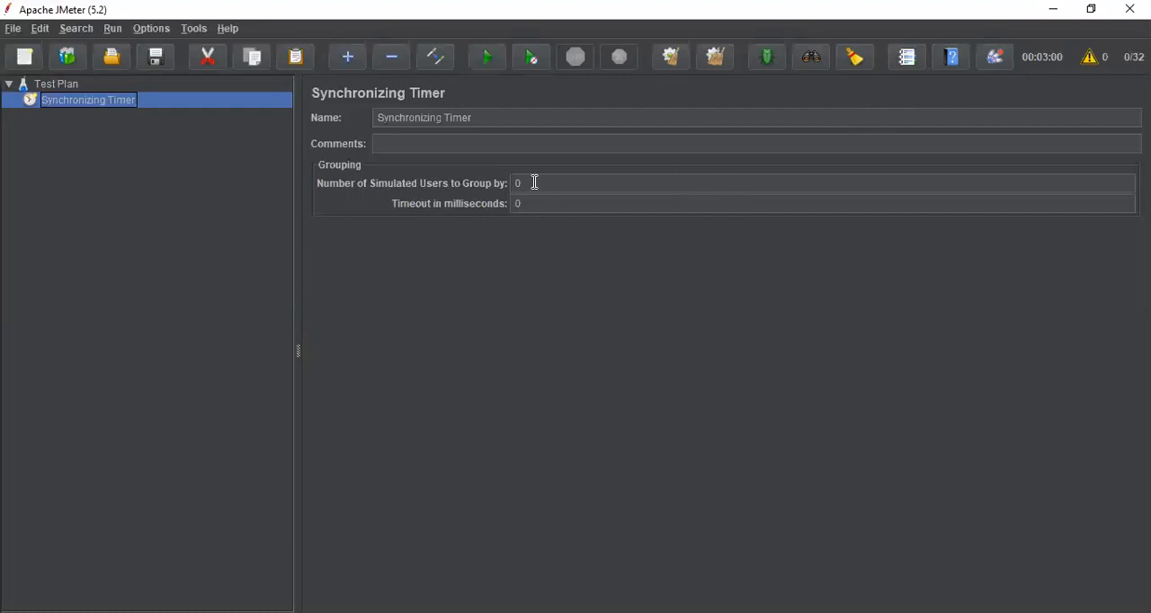
mouse_move(417, 187)
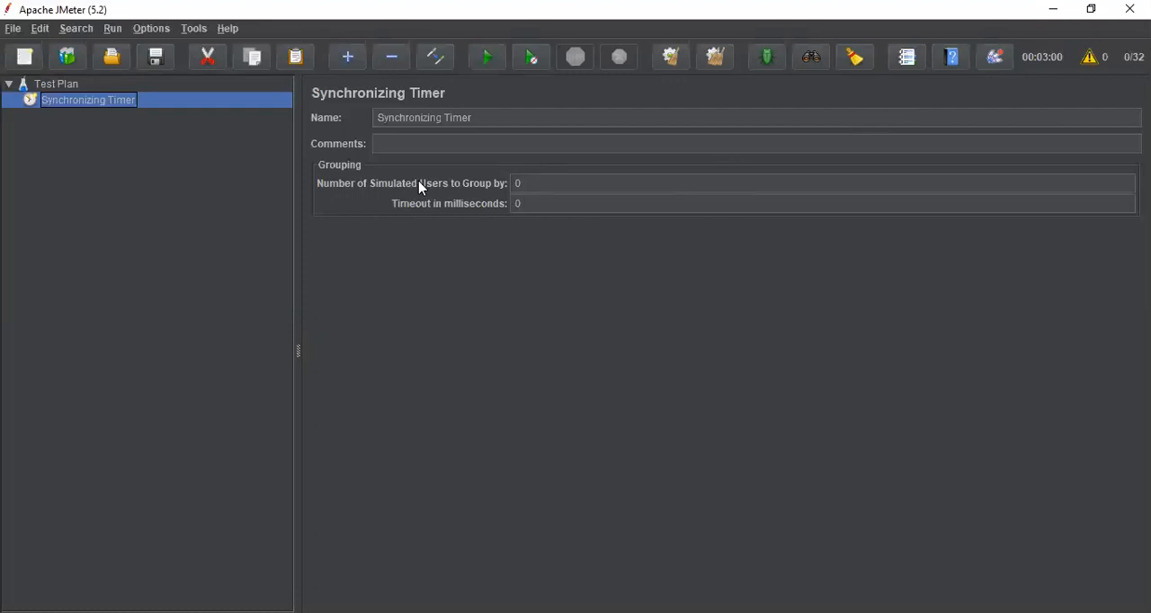
mouse_move(482, 187)
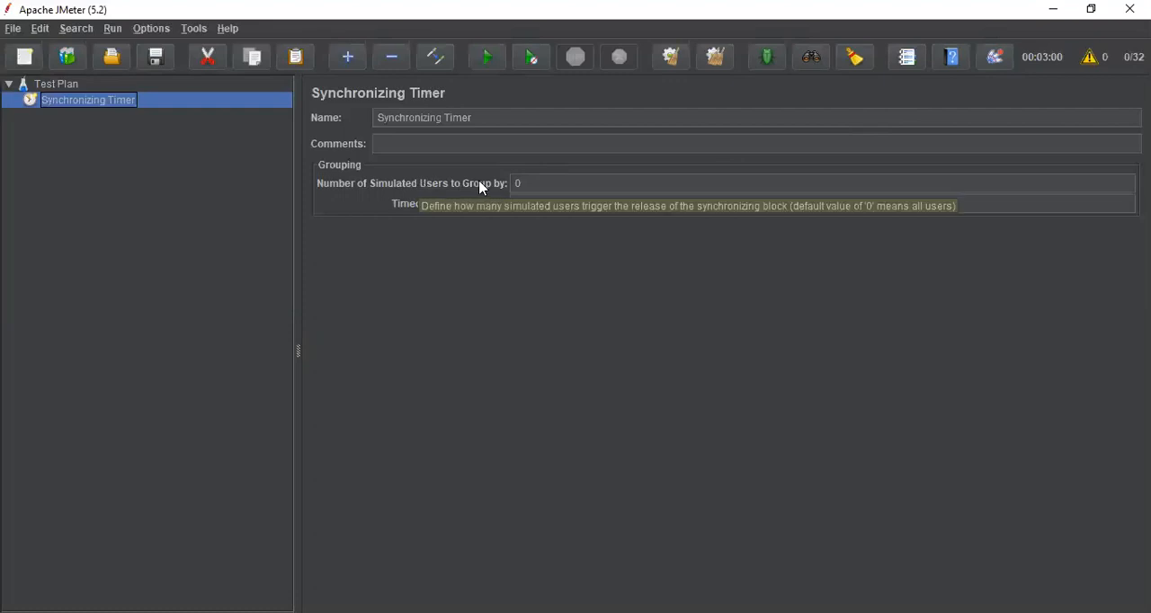
mouse_move(506, 191)
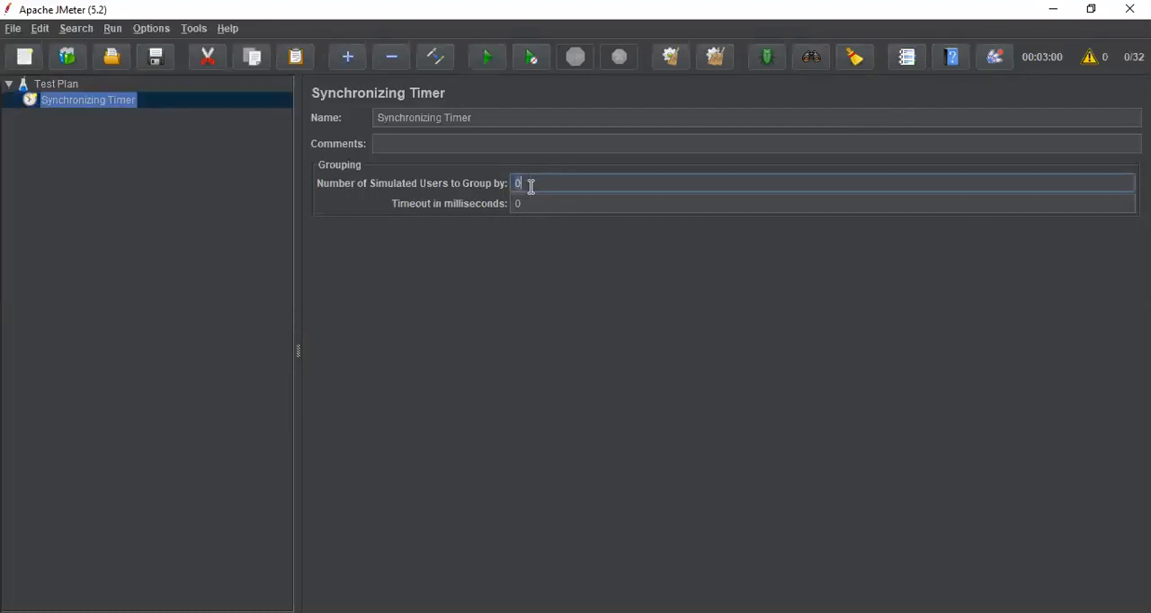
Step: Enter 10 simulated users to group by and a timeout in milliseconds for the Synchronizing Timer
text(10)
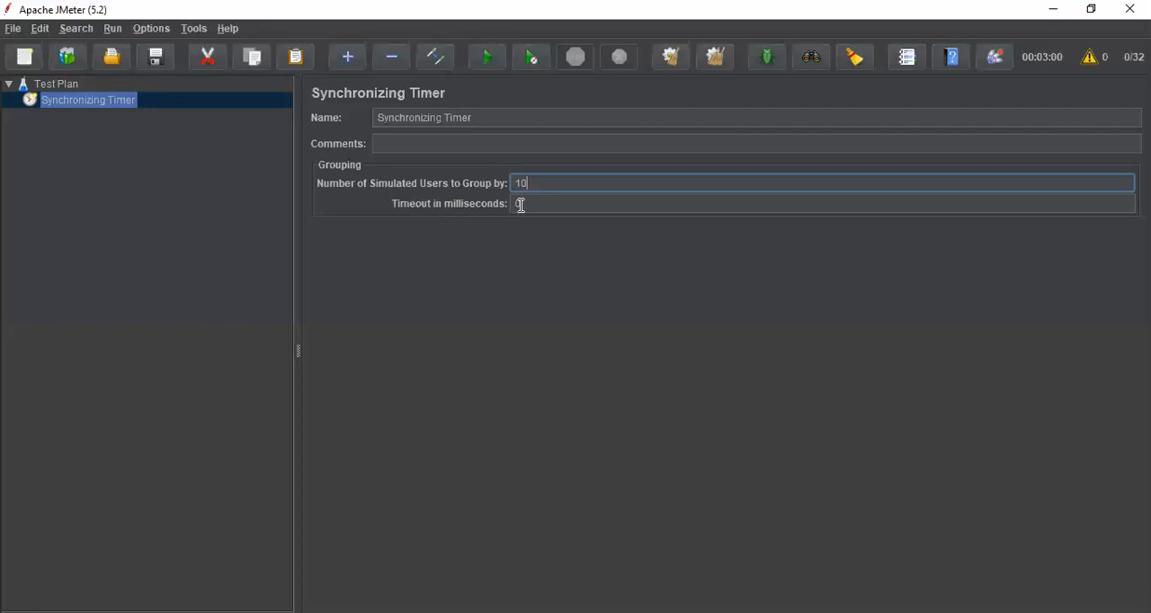
click(819, 201)
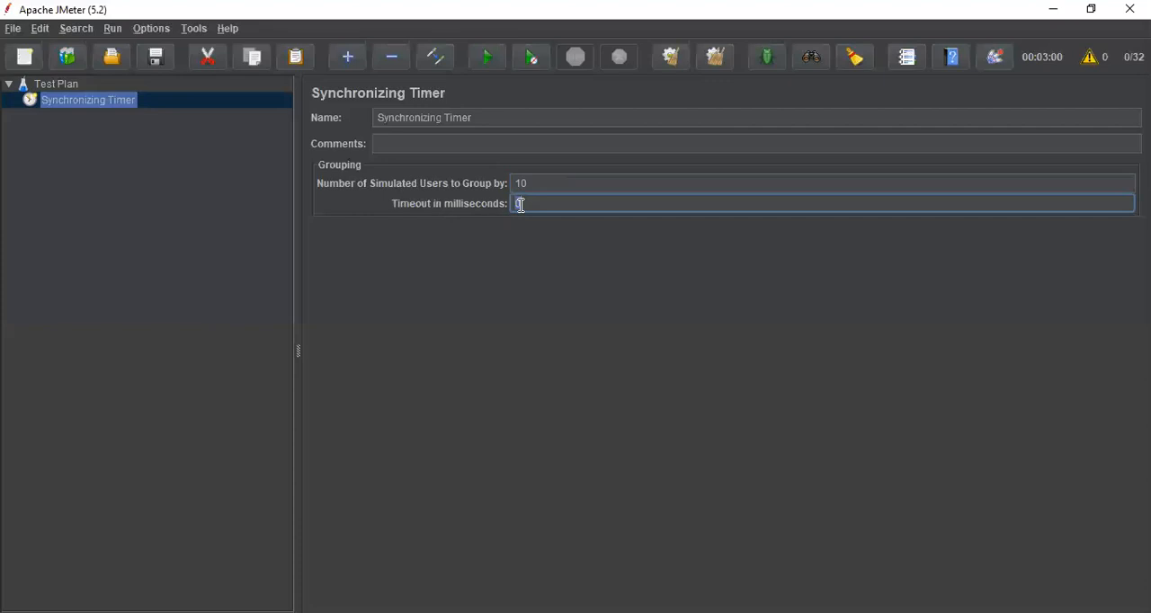
text(1000)
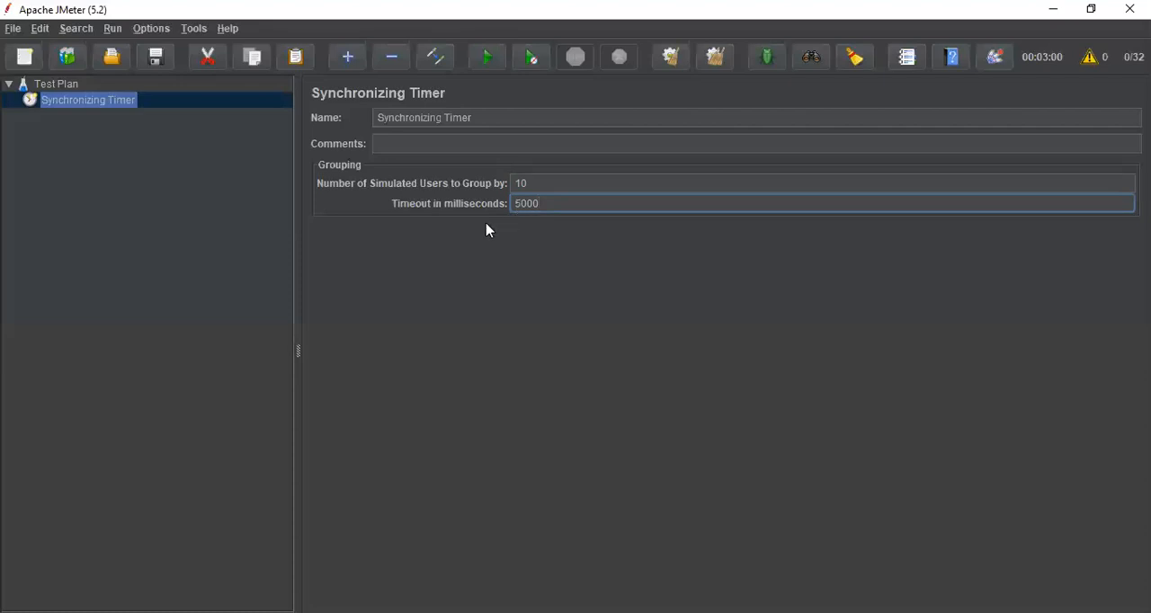
mouse_move(399, 183)
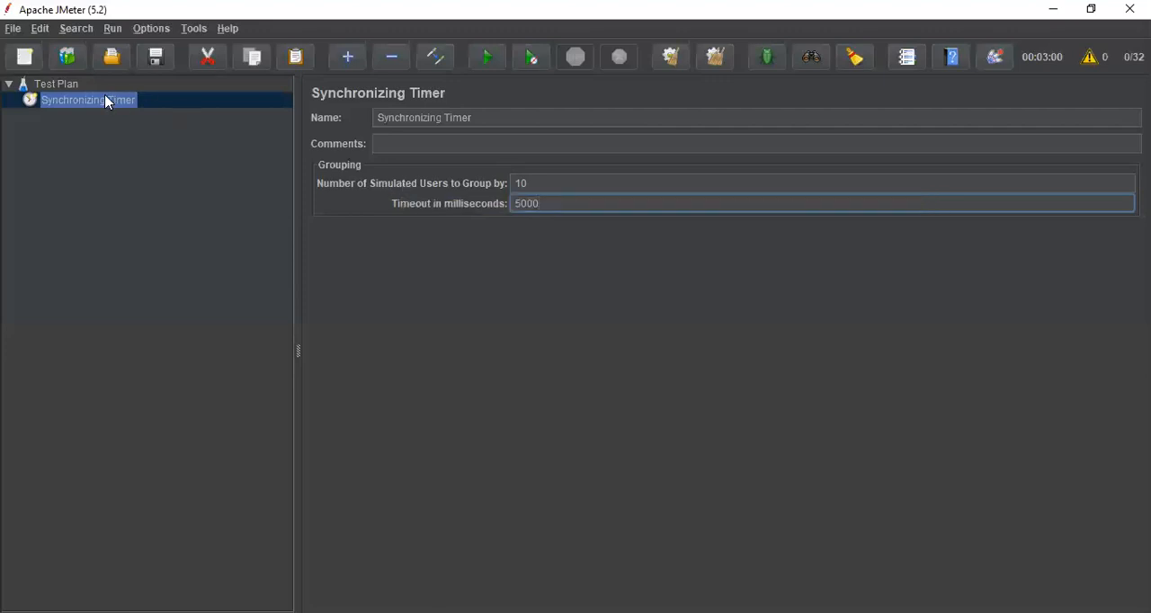
Step: Add a Thread Group under the Test Plan
right_click(86, 101)
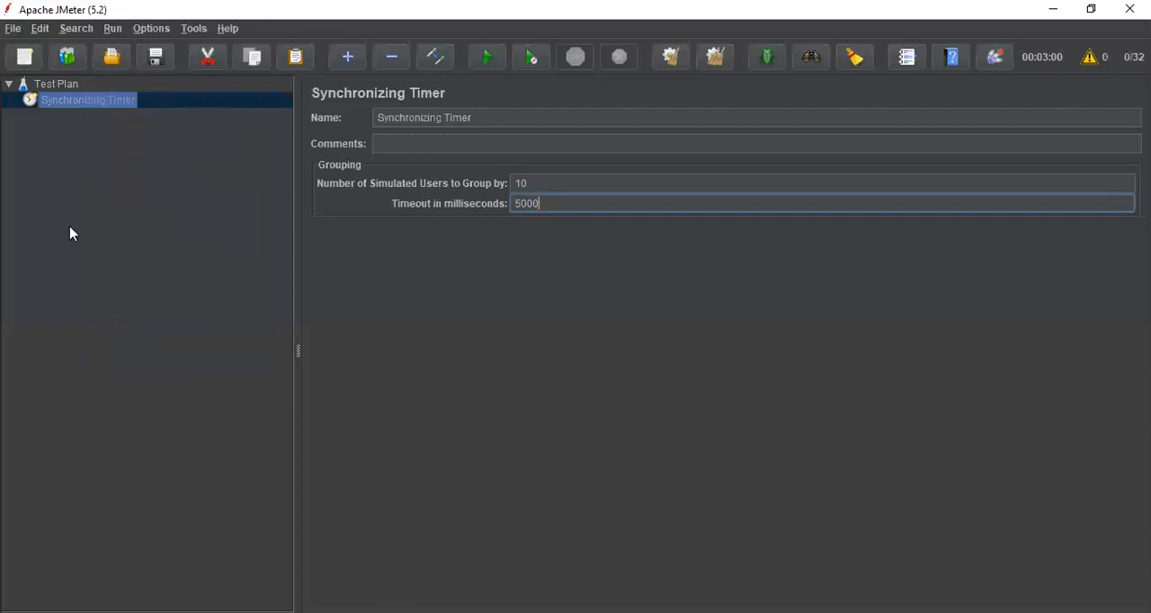
click(56, 83)
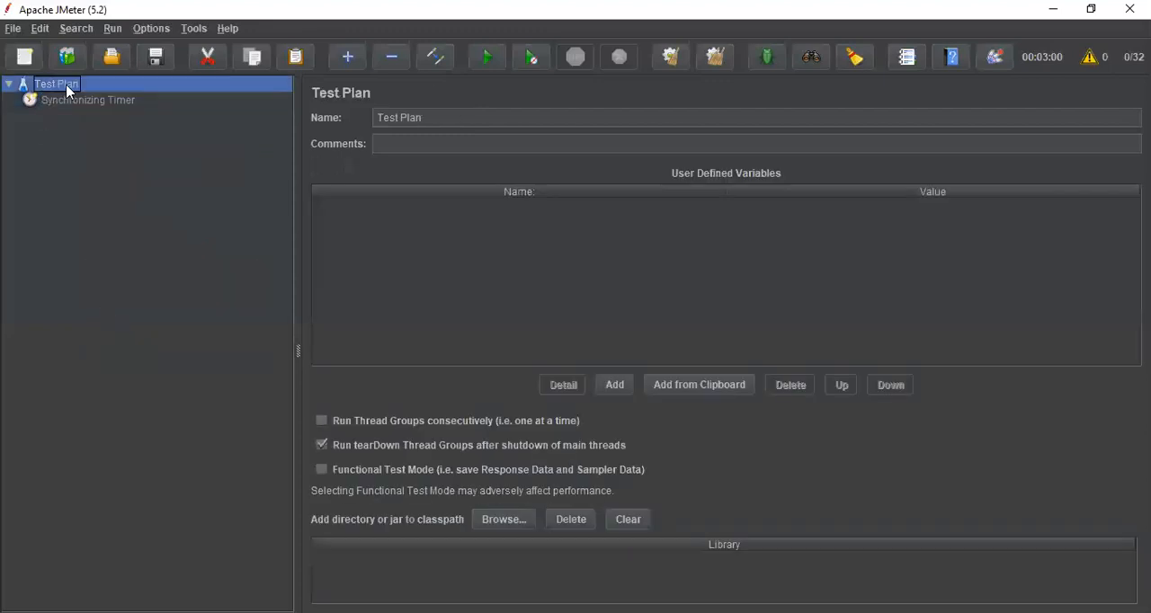
right_click(56, 83)
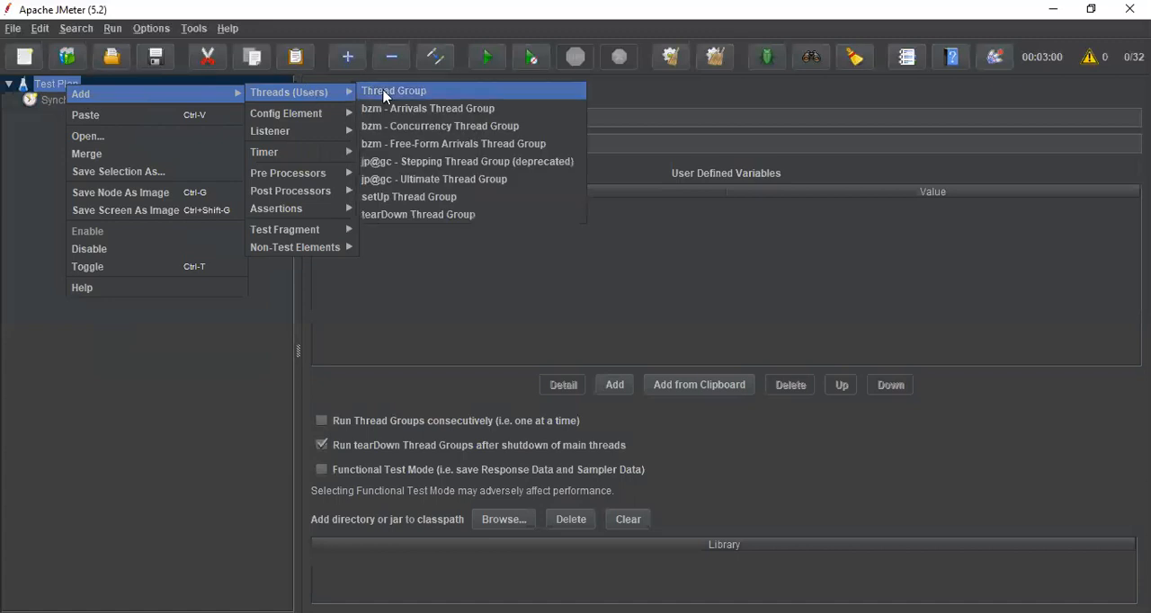
click(394, 90)
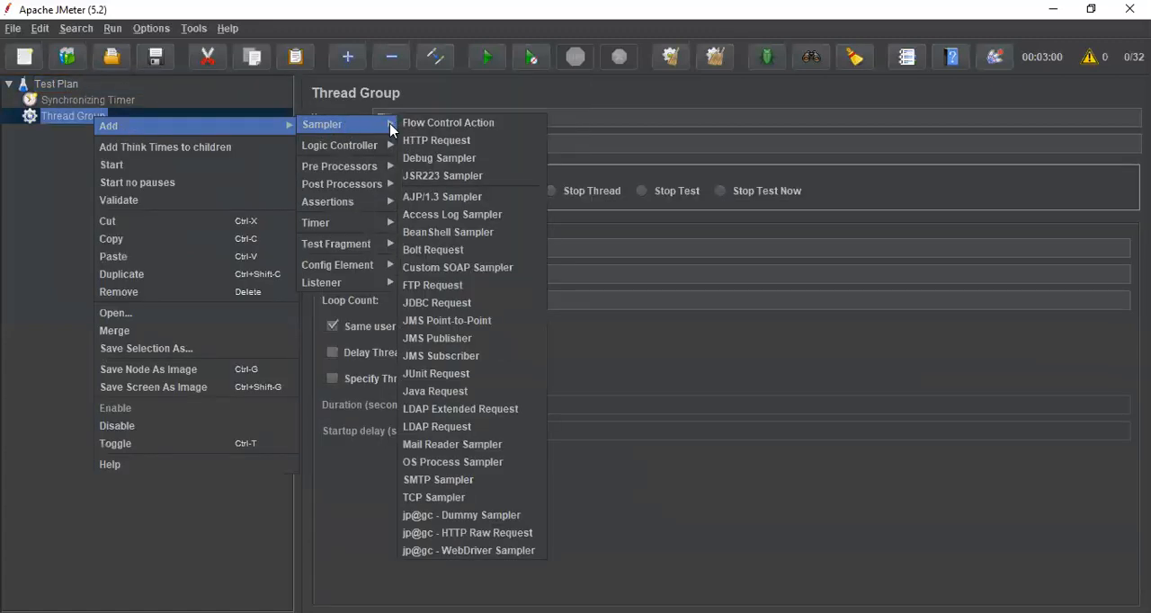
mouse_move(461, 515)
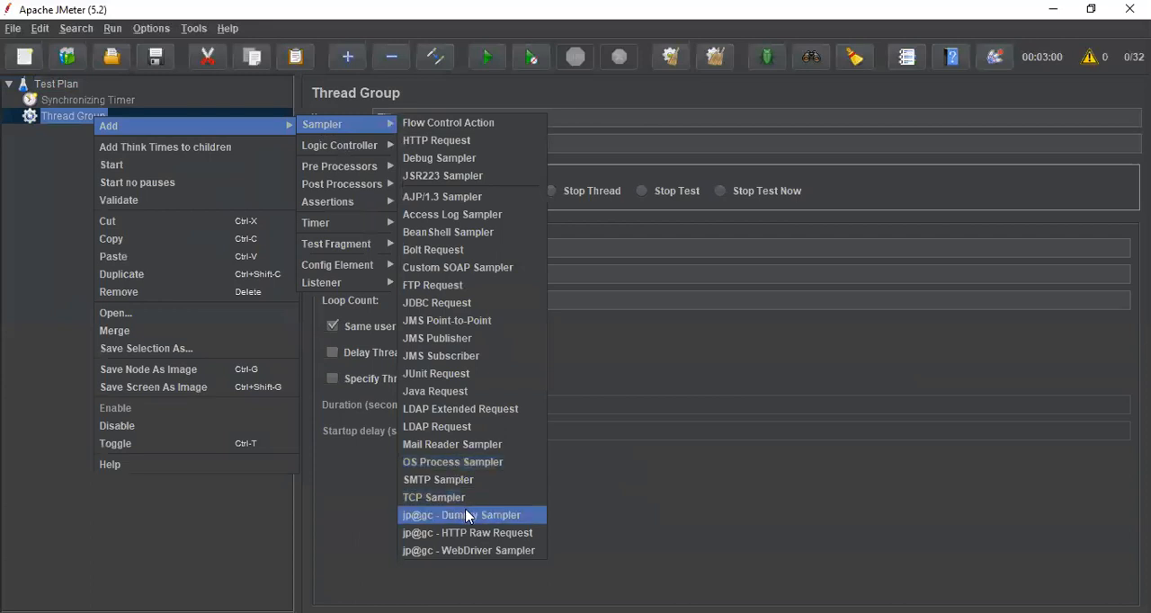
Step: Add a Dummy Sampler under the Thread Group and name it Request 1
click(467, 515)
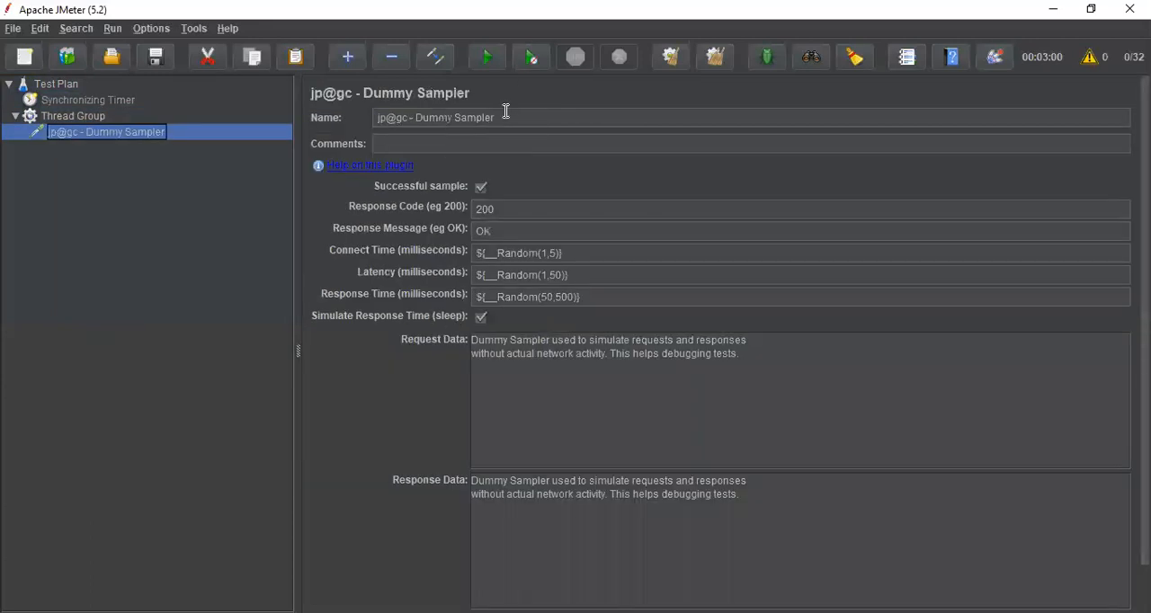
triple_click(431, 117)
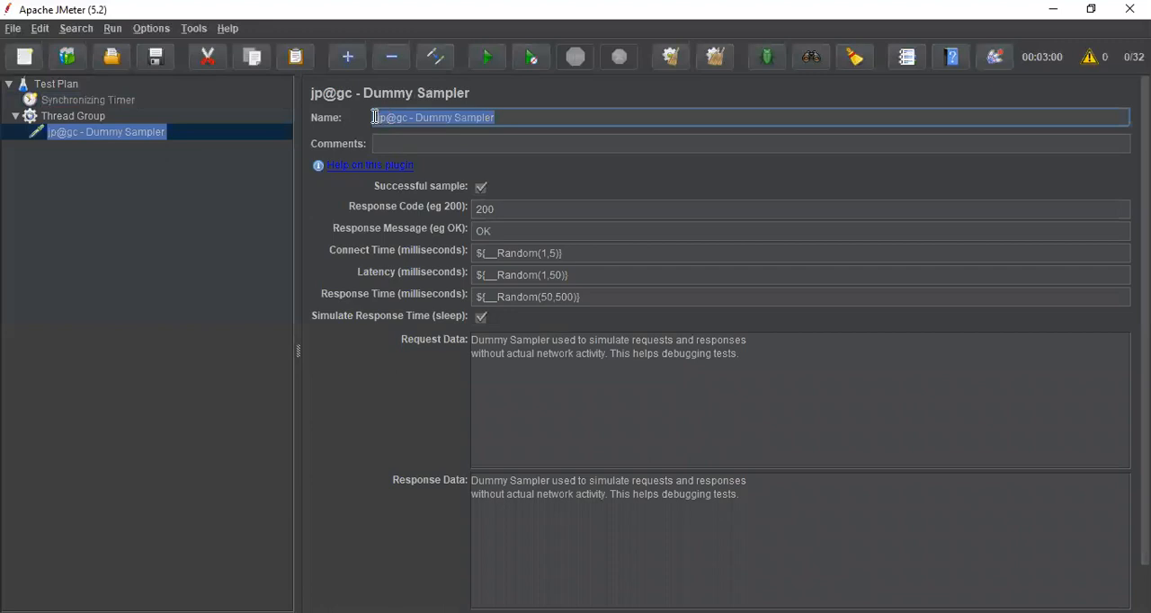
text(Requ)
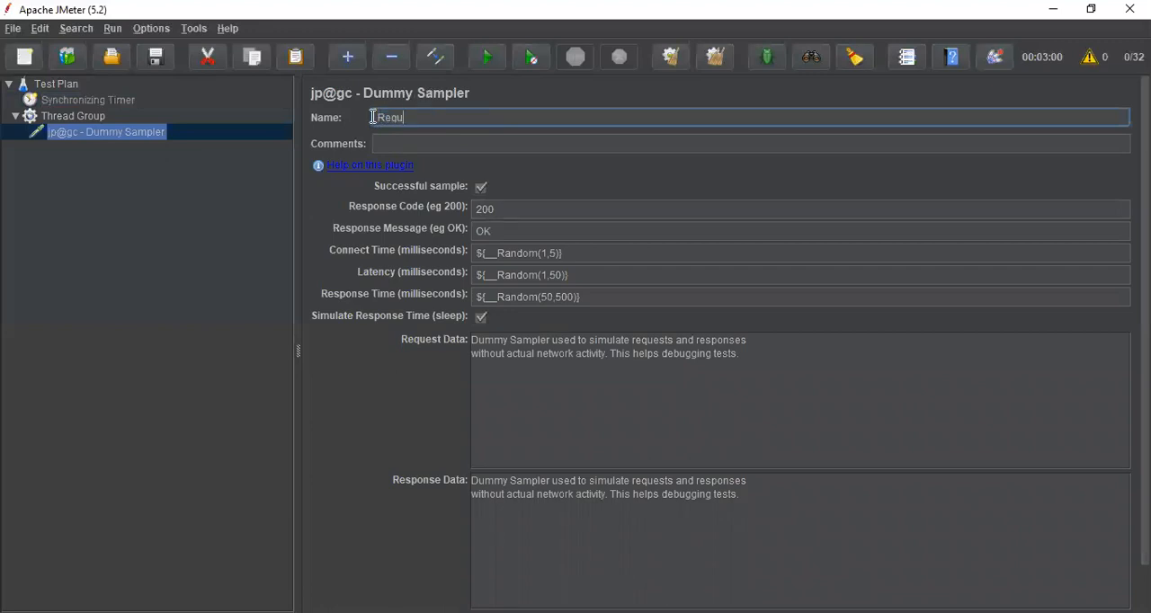
text(Request 1)
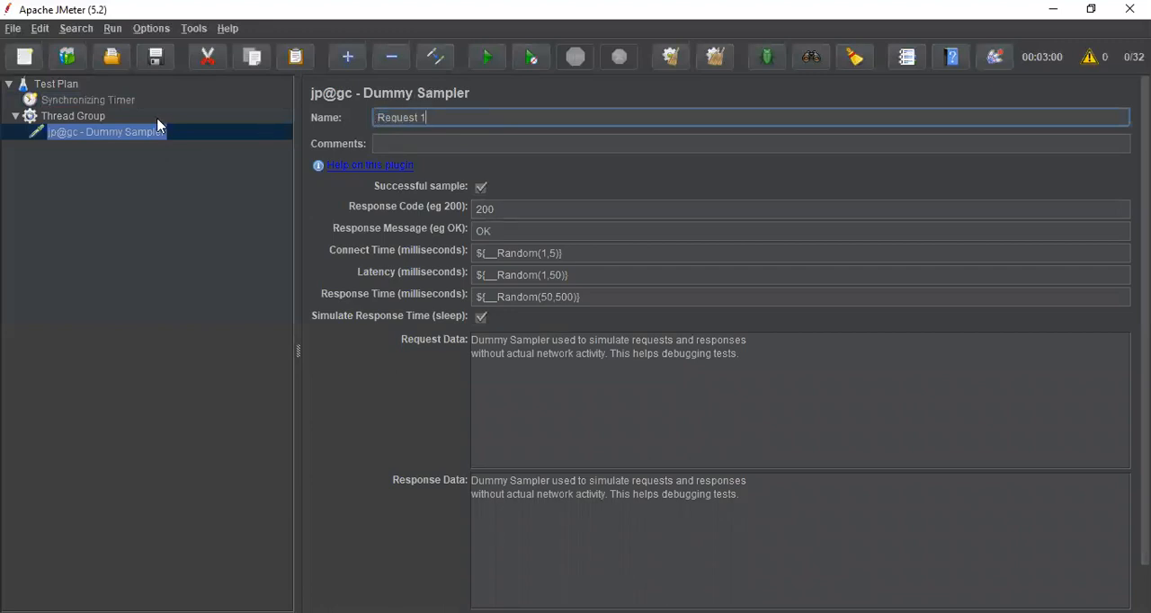
Step: Copy Request 1 into the Thread Group and rename the copy Request 2
click(72, 115)
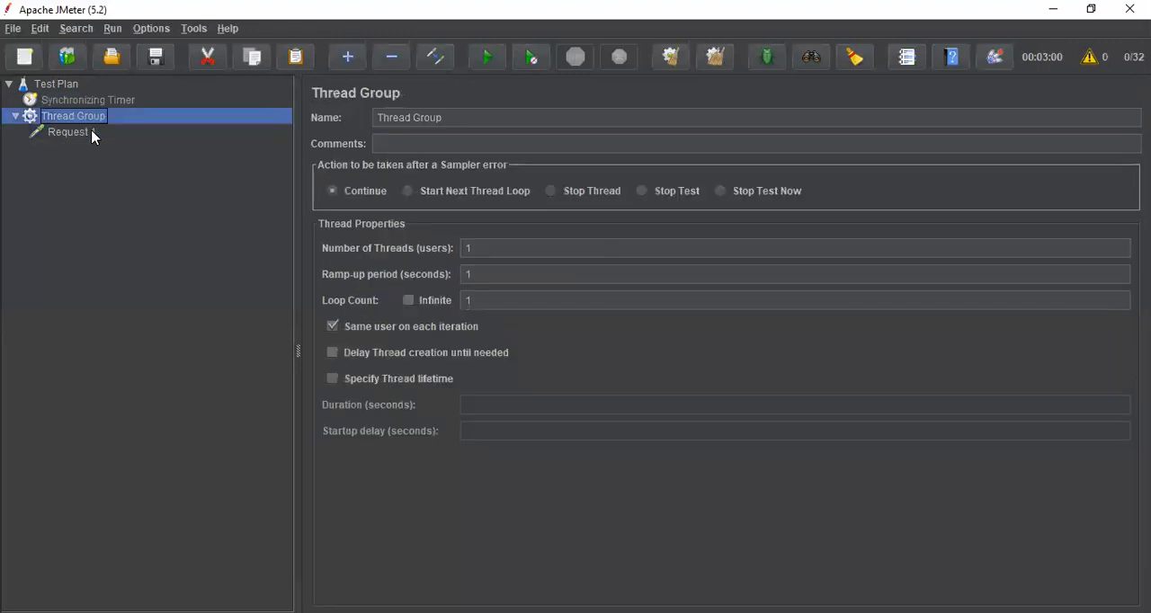
click(68, 133)
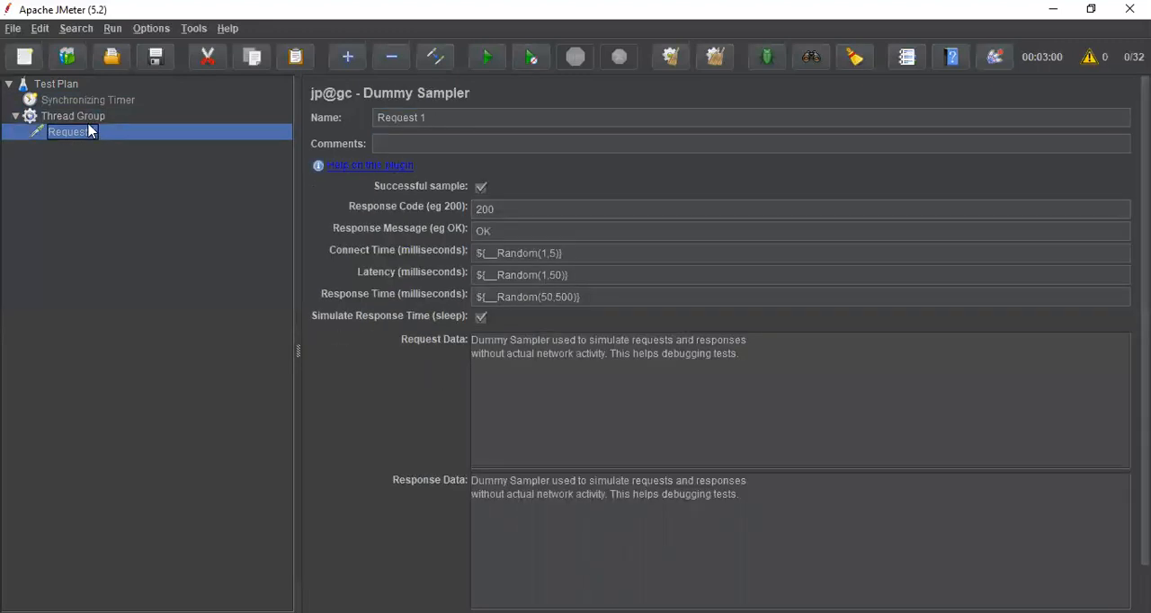
click(72, 115)
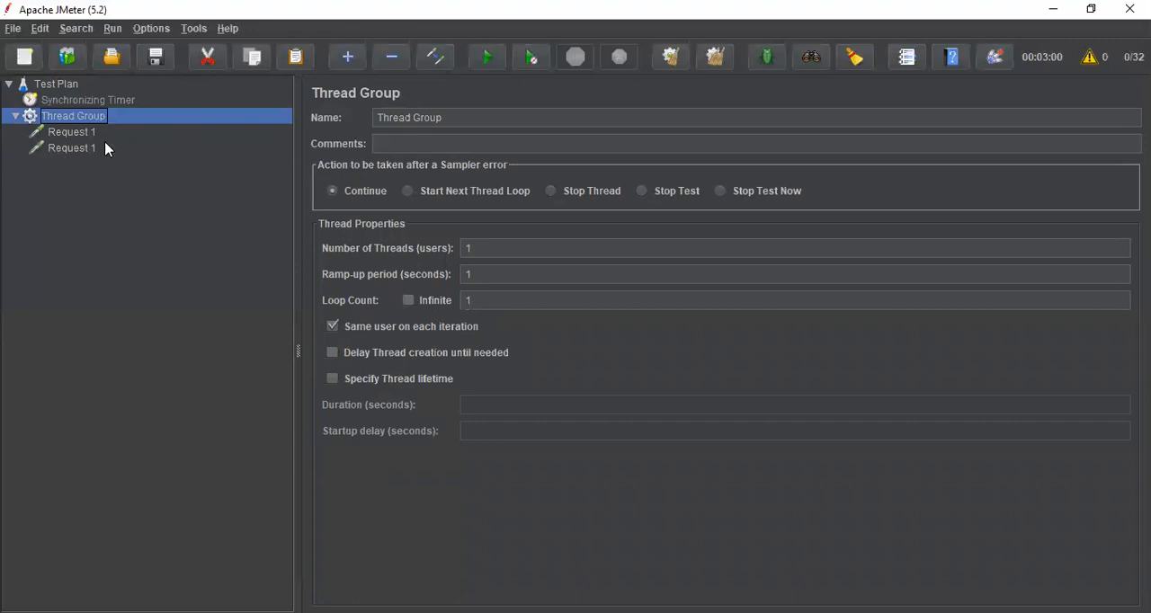
click(72, 148)
text(Request 2)
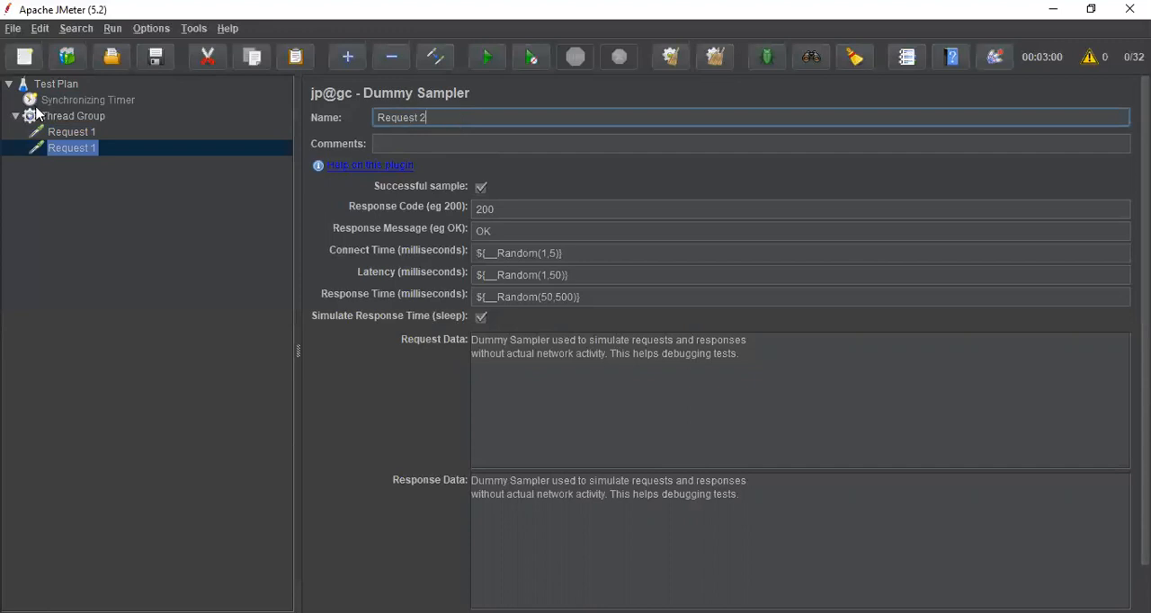
click(71, 115)
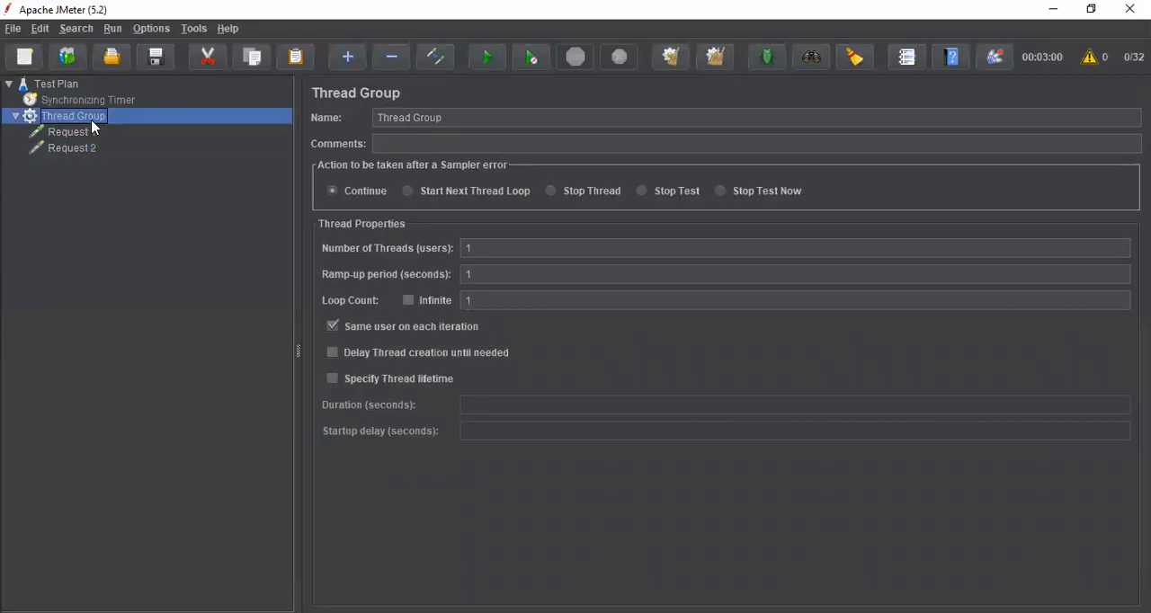
Step: Add a View Results in Table listener under the Thread Group, then select Request 1
right_click(72, 115)
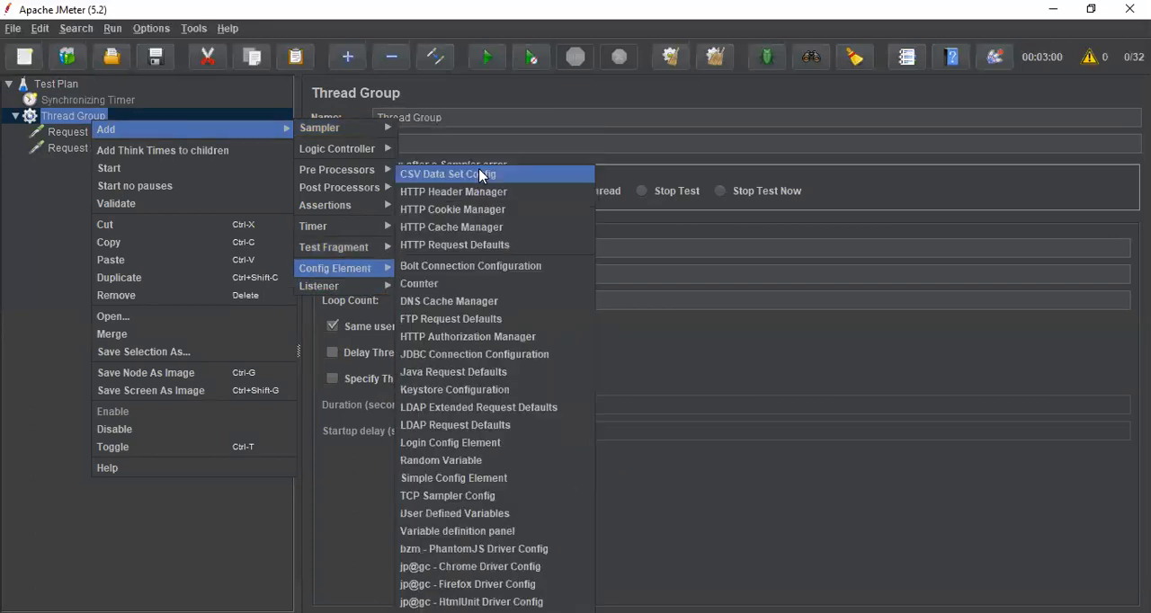
mouse_move(321, 286)
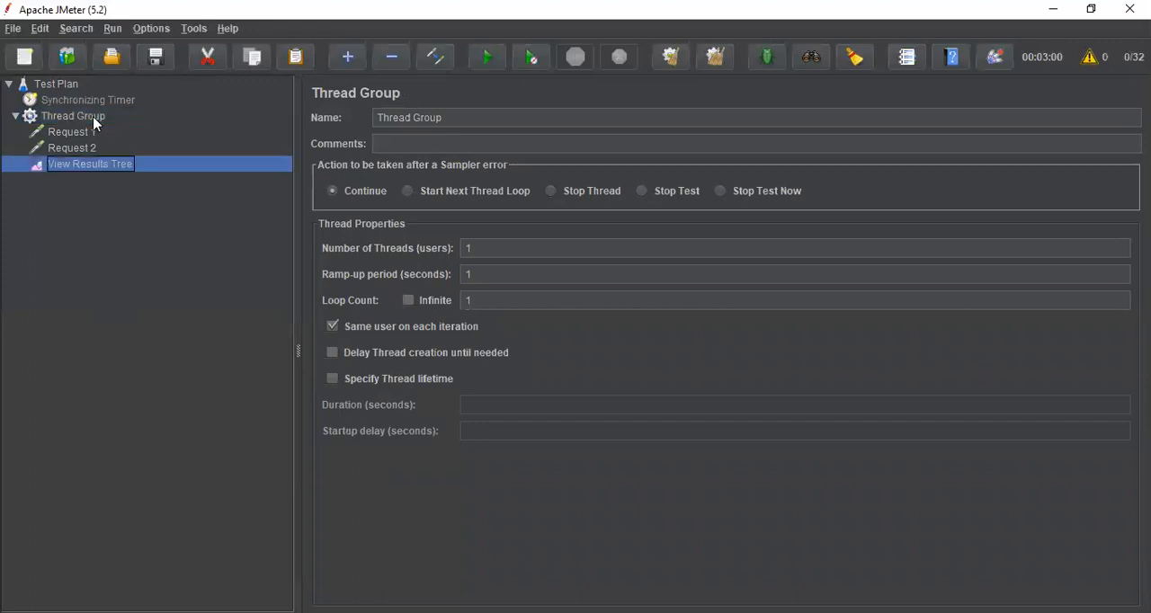
right_click(72, 116)
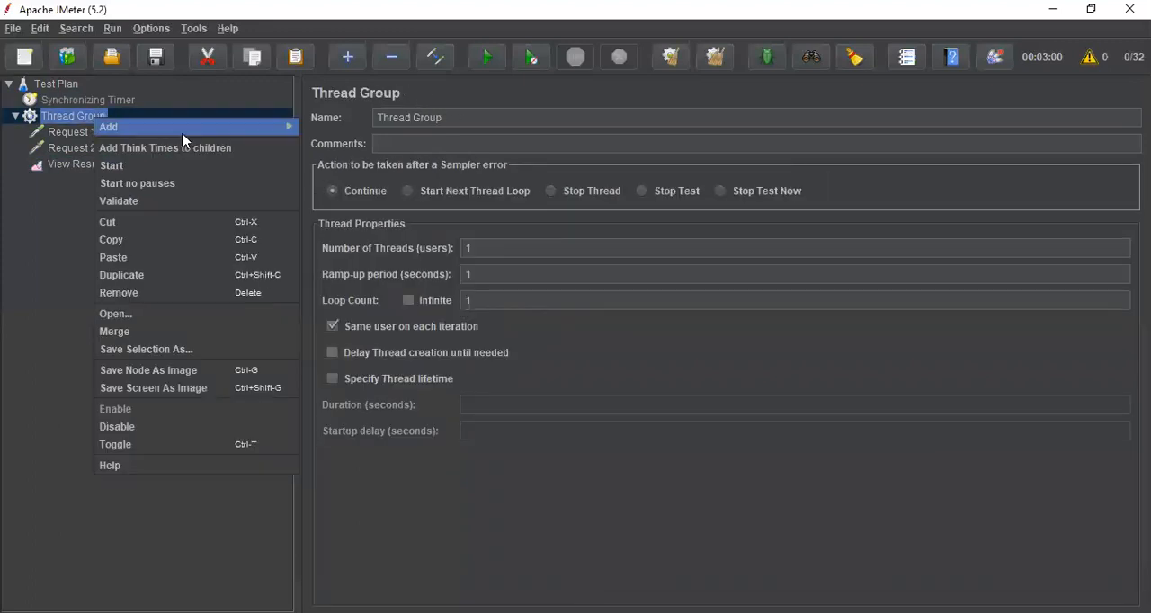
mouse_move(338, 284)
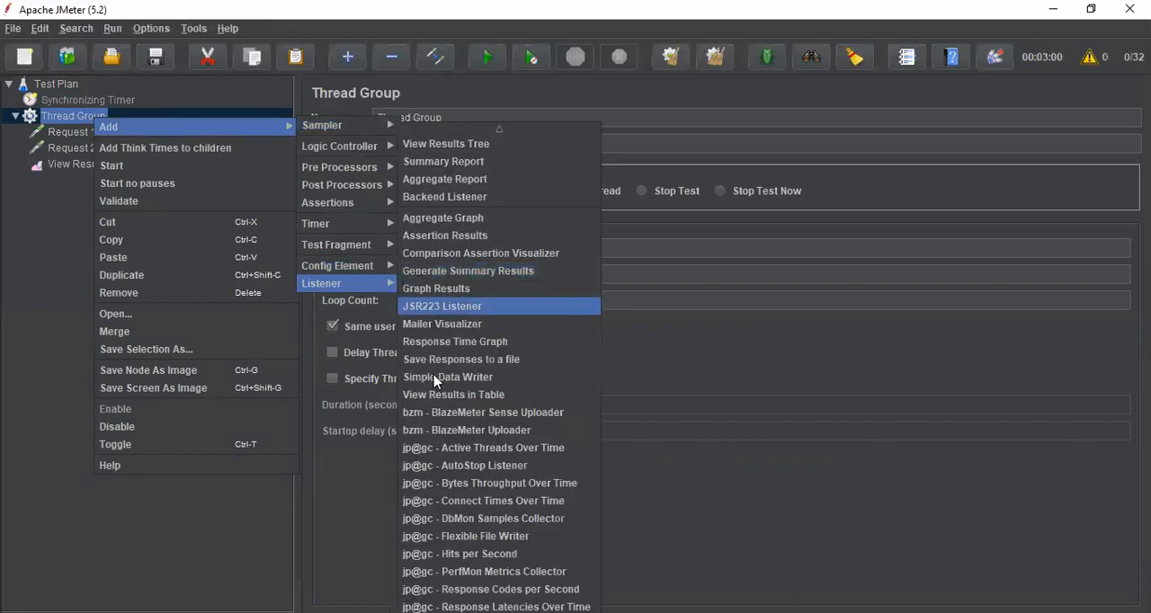
click(453, 394)
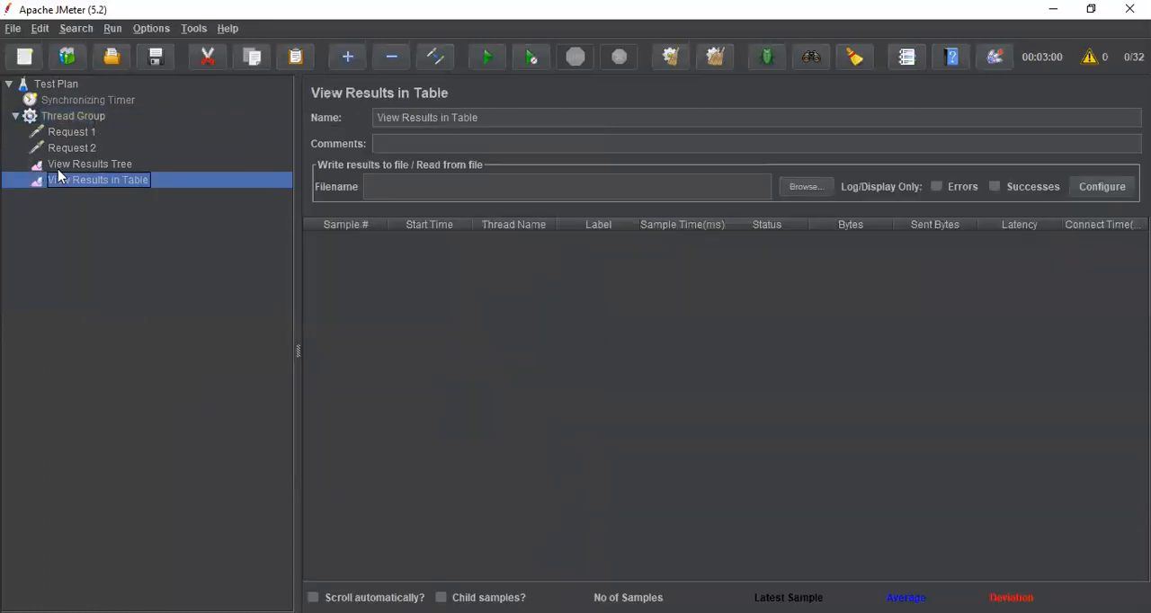
click(72, 133)
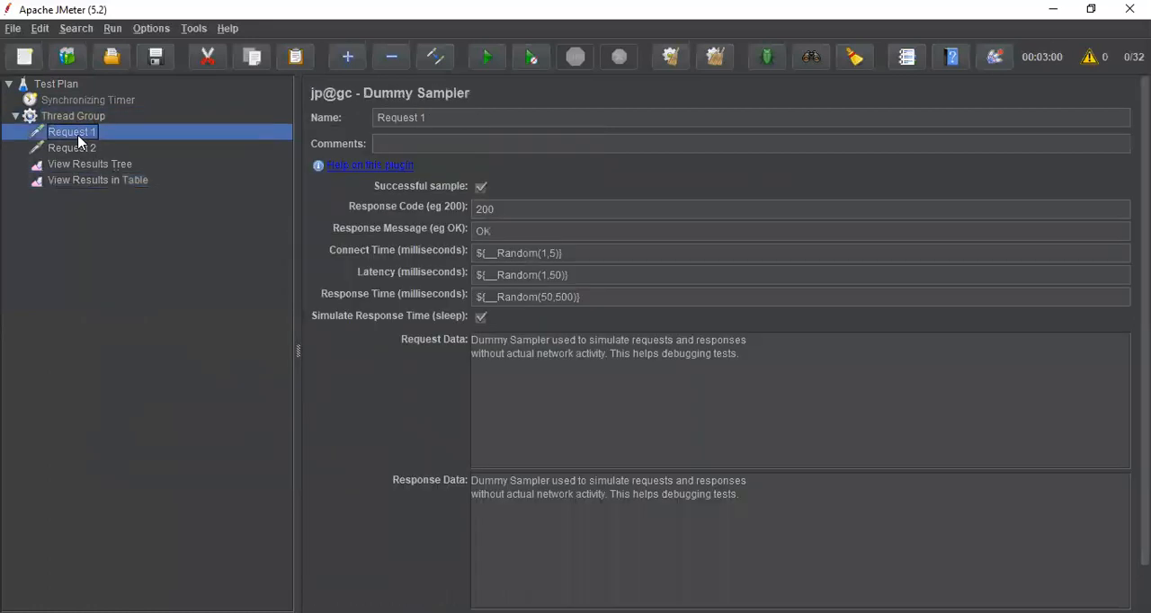
Step: Set the Thread Group's number of threads to 10 and check the timer and Request 1 nodes
click(72, 115)
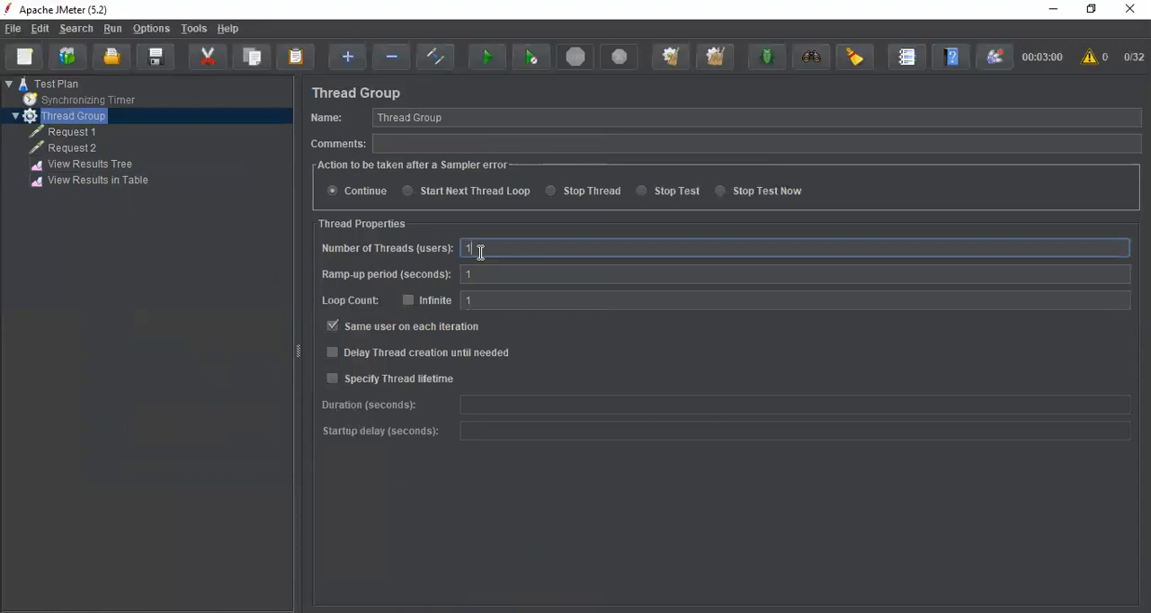
text(0)
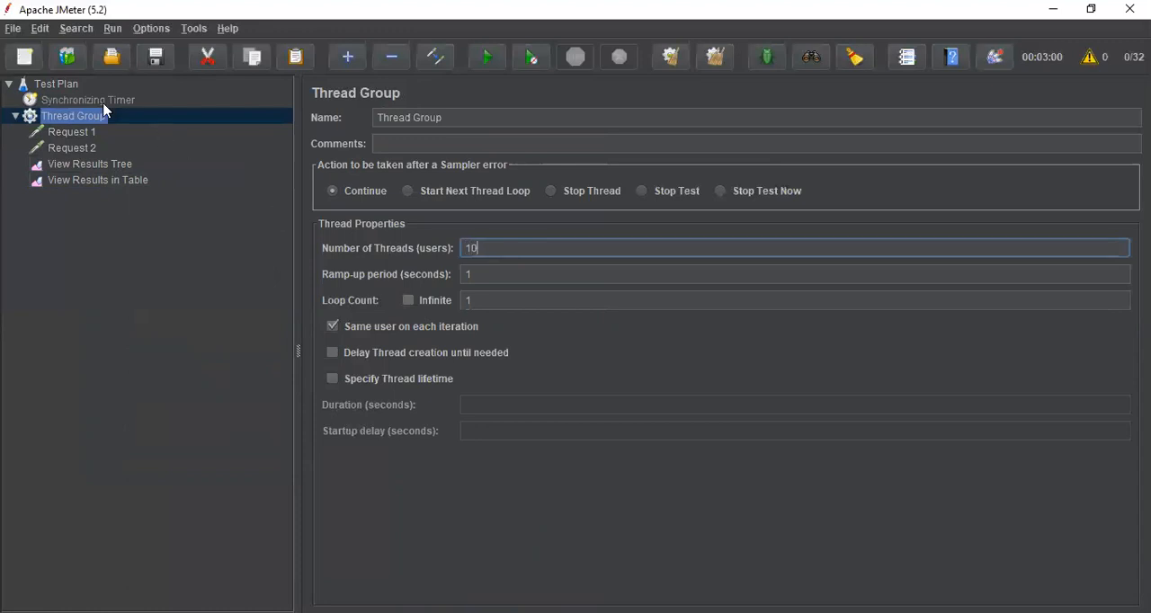
click(86, 99)
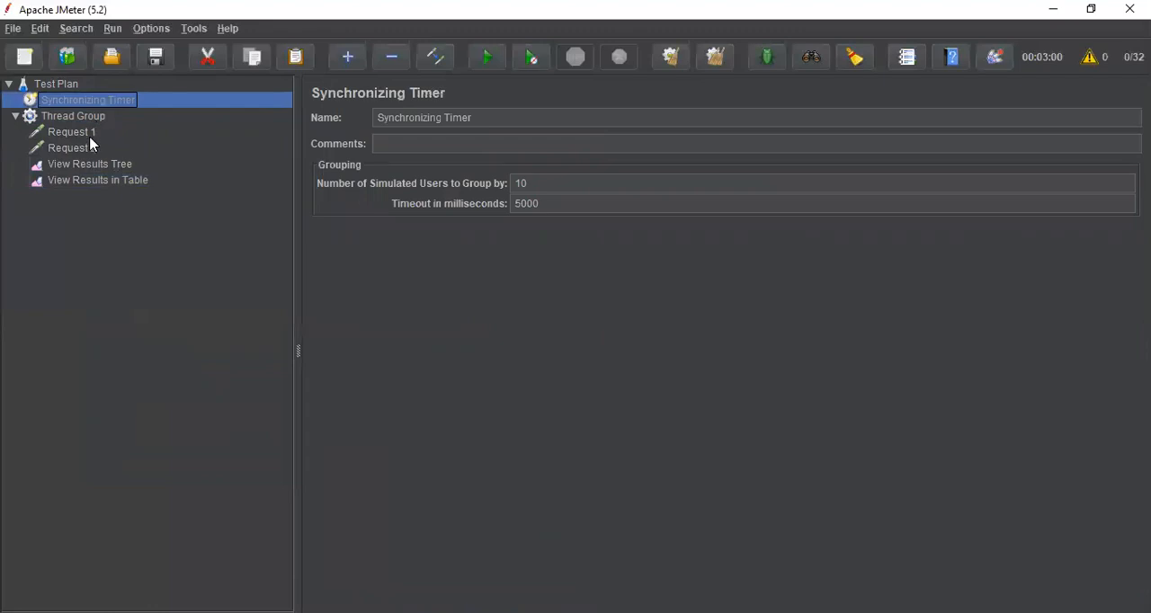
click(72, 131)
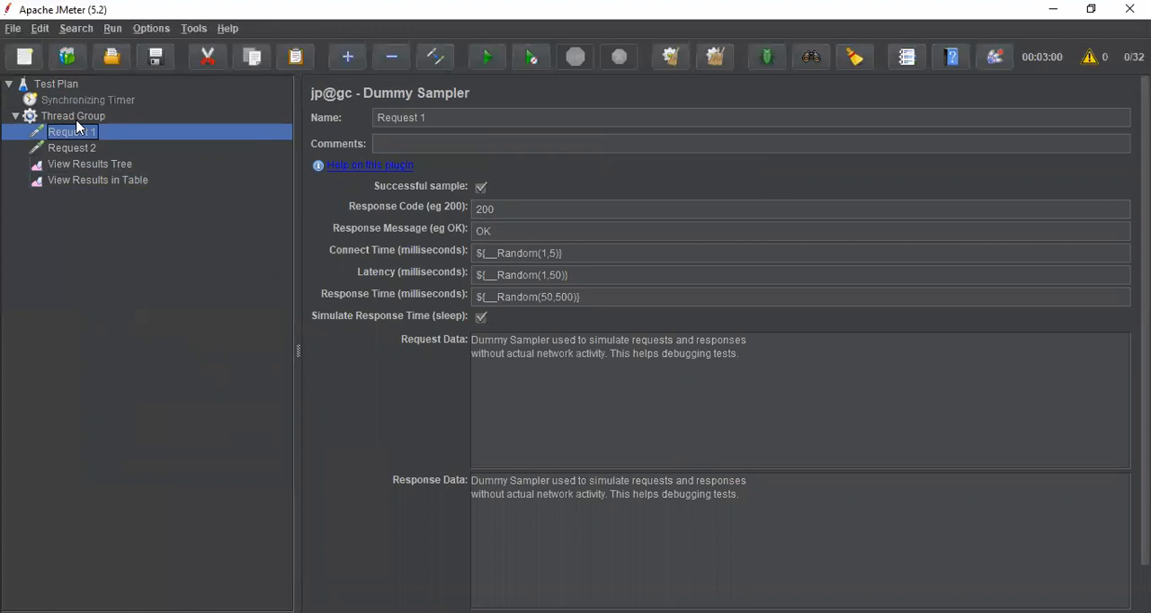
click(72, 115)
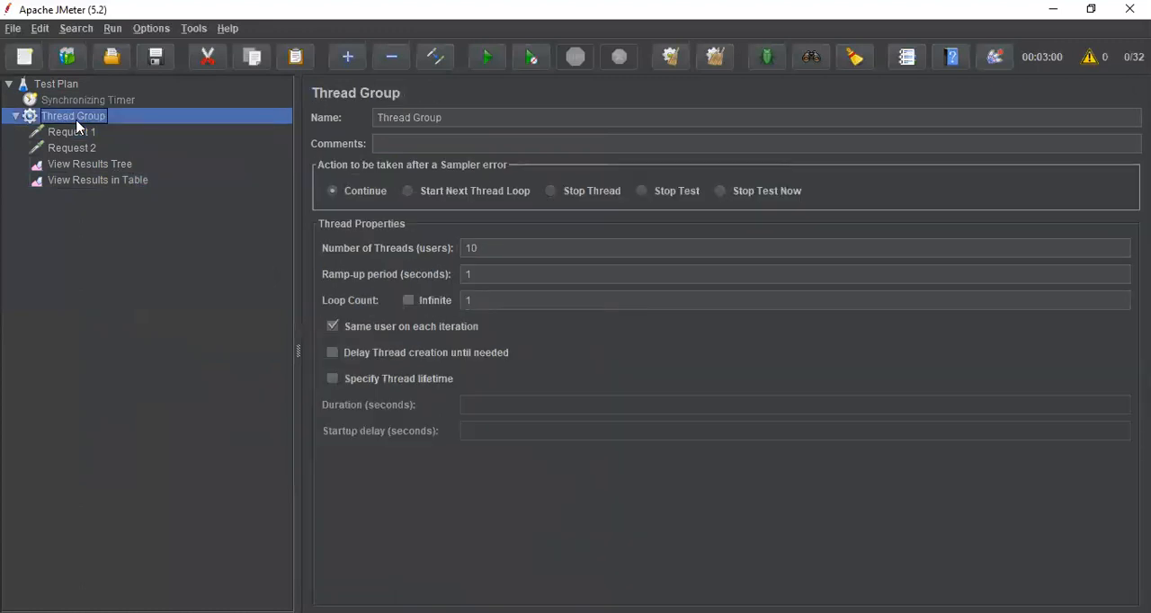
mouse_move(101, 166)
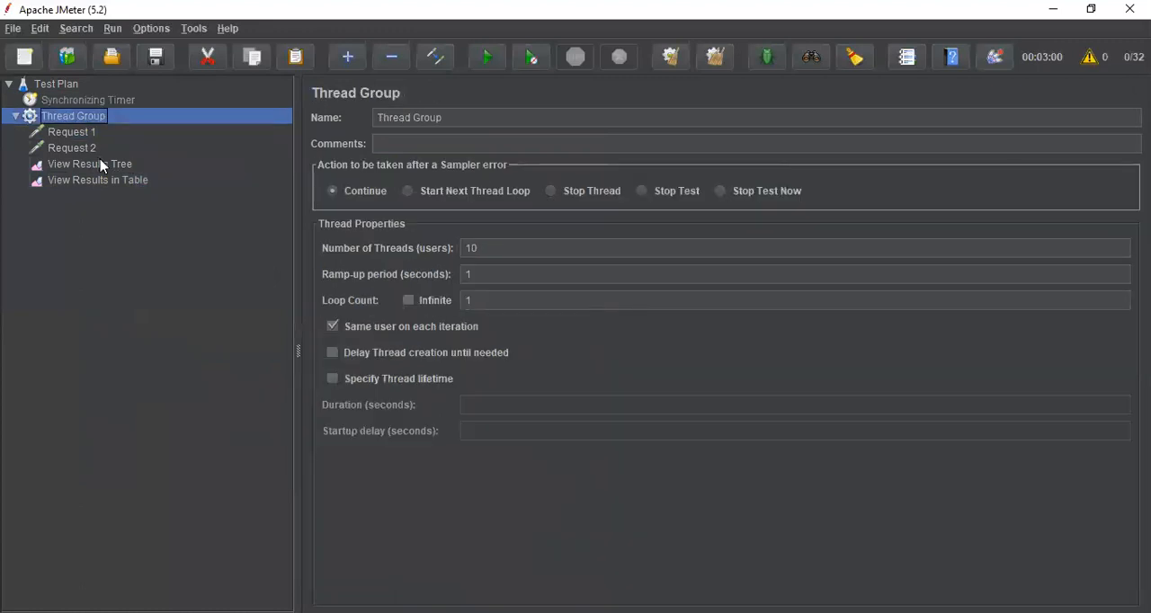
Step: Save the test plan as Synchronizing Timer.jmx via Ctrl+S
click(90, 164)
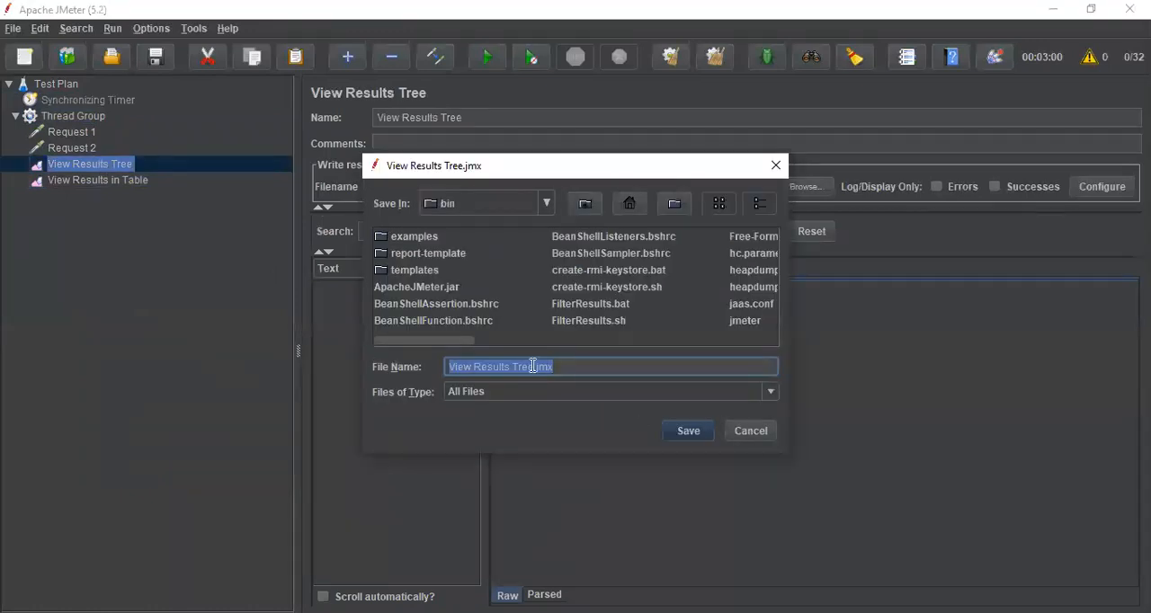
text(Synchronizing Timer)
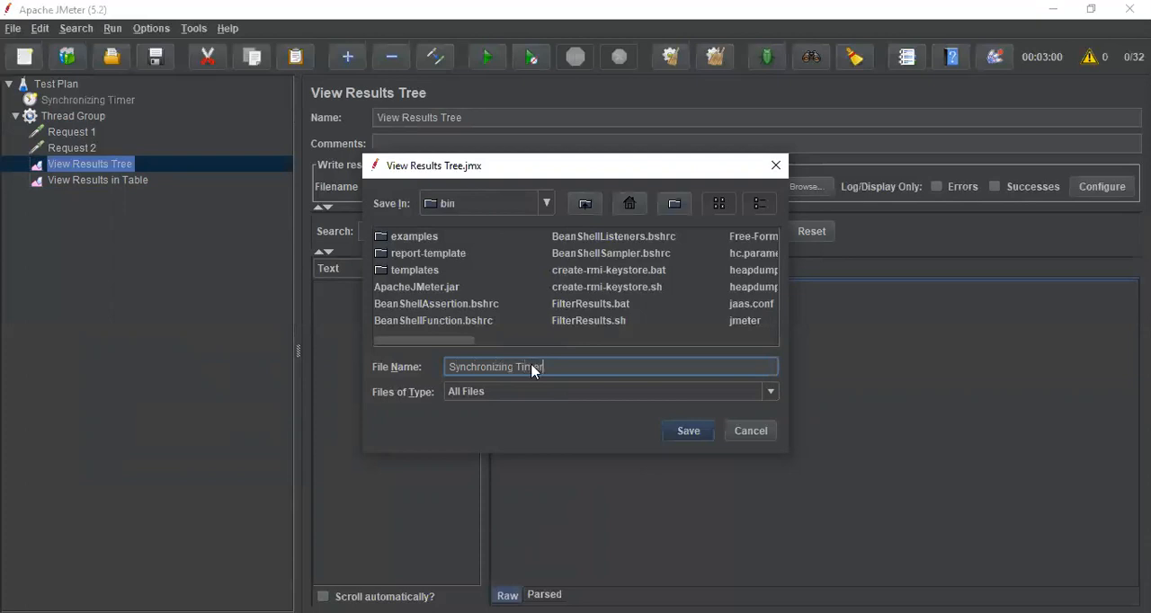
click(687, 431)
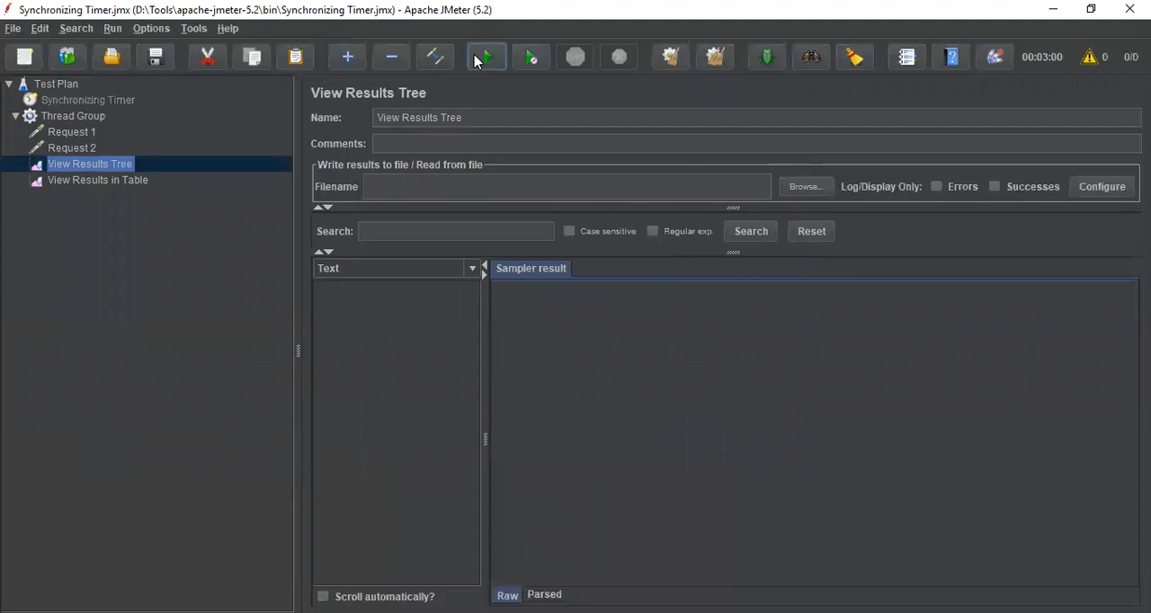
Step: Start the test run and inspect the first two samples in the results tree
click(485, 58)
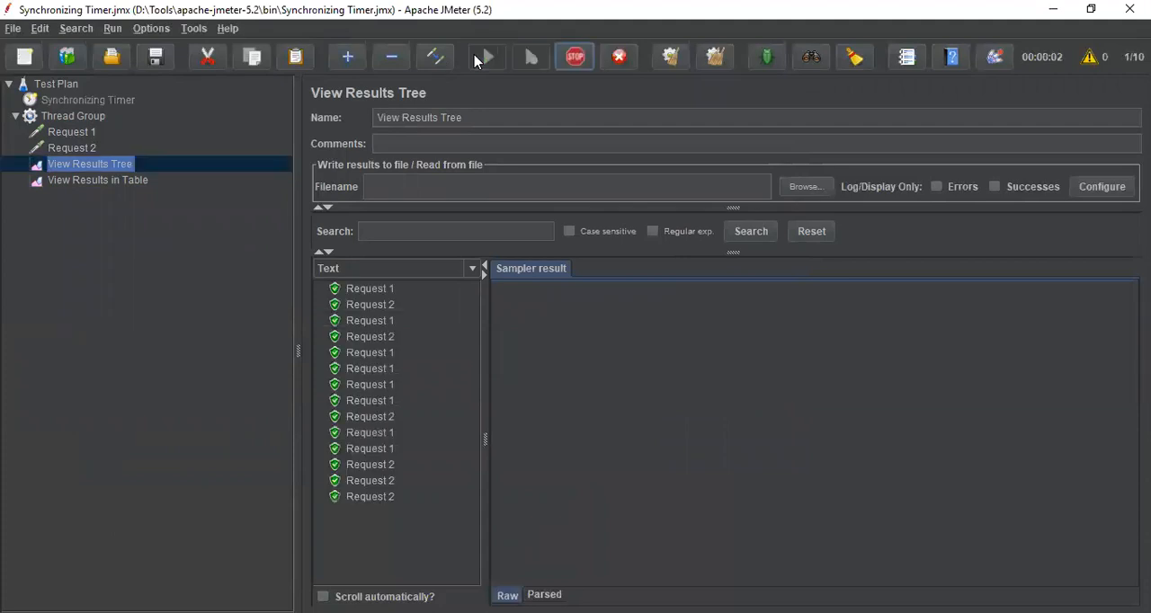
click(576, 58)
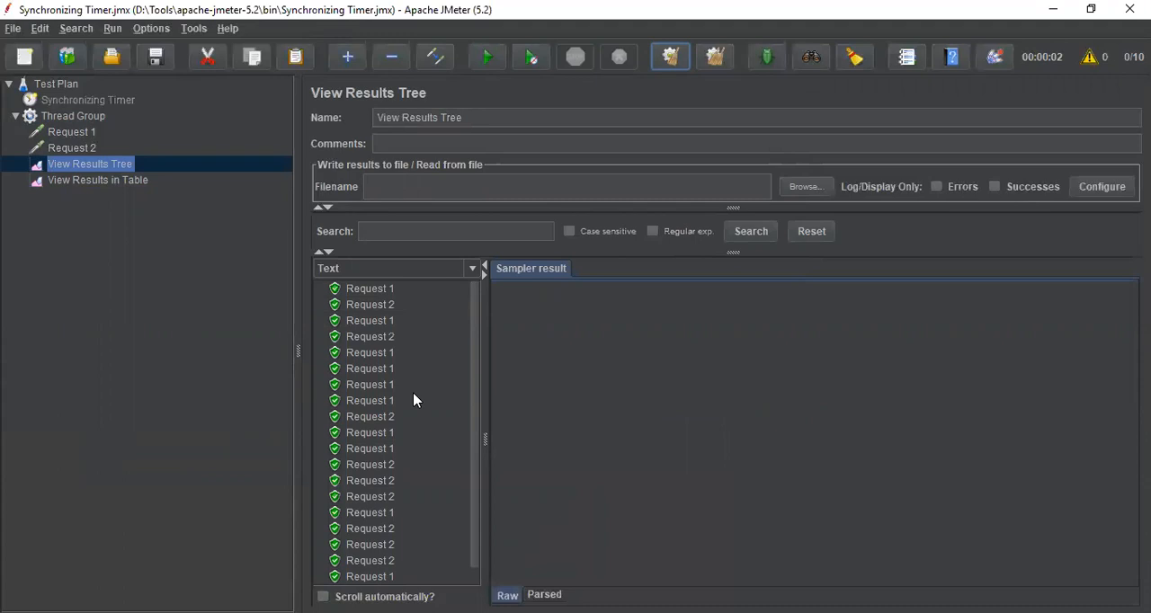
mouse_move(390, 320)
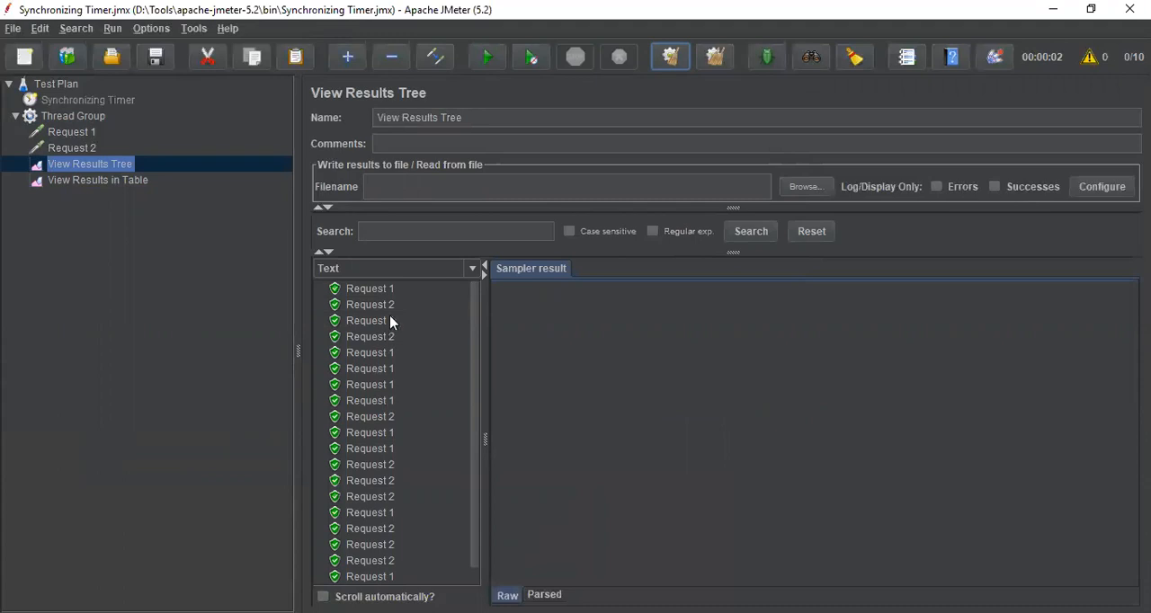
click(371, 288)
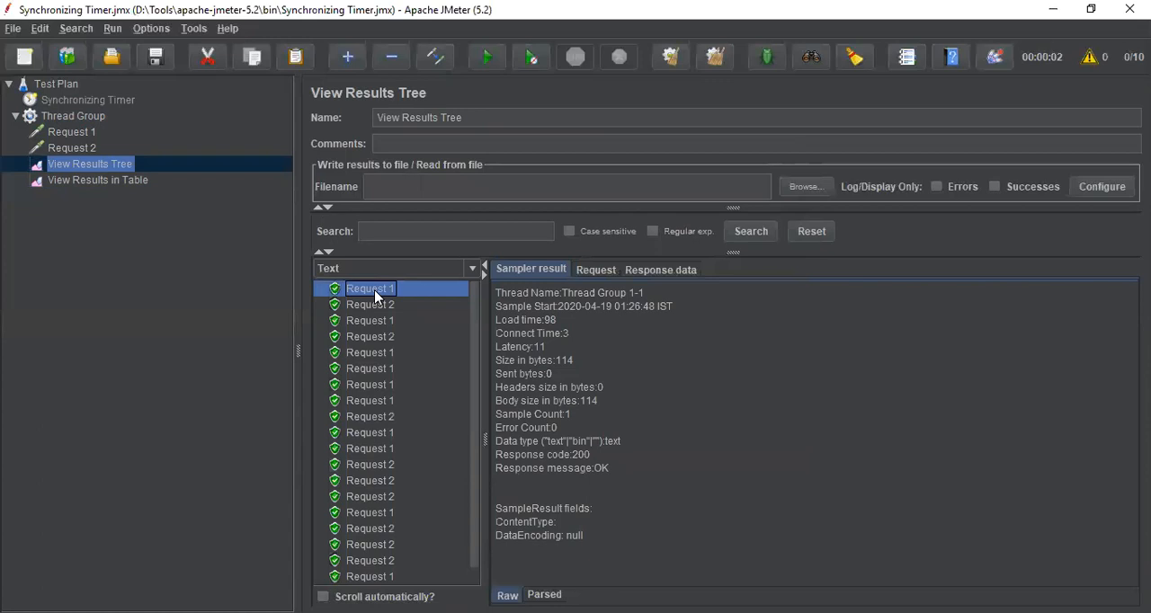
click(370, 304)
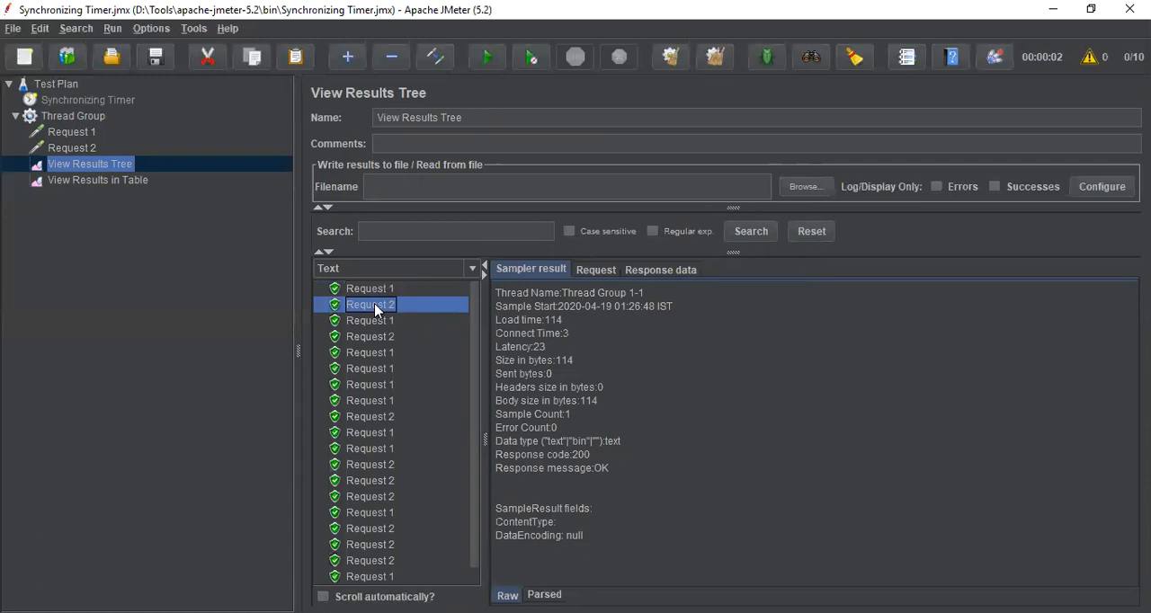
Step: Inspect further Request 1 and Request 2 samples in the results tree
click(370, 320)
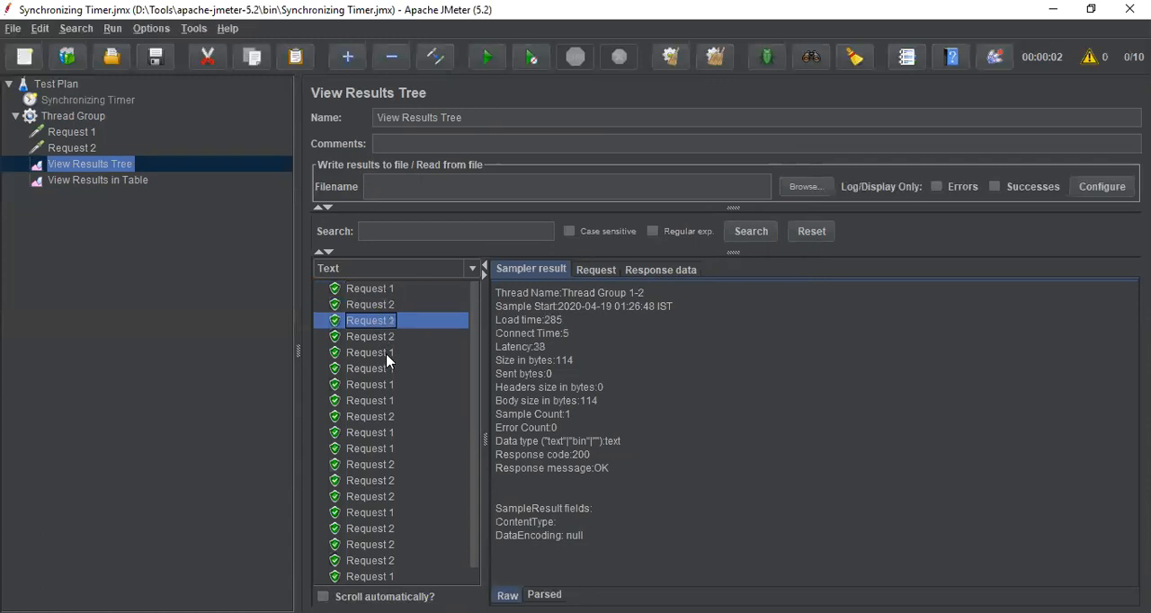
click(370, 385)
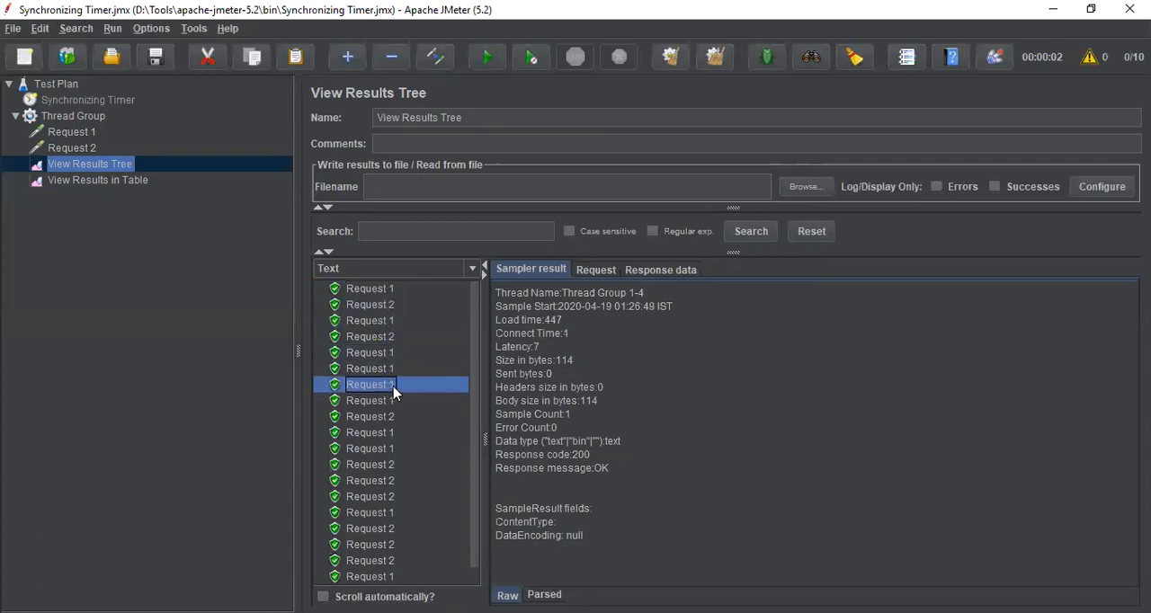
click(370, 415)
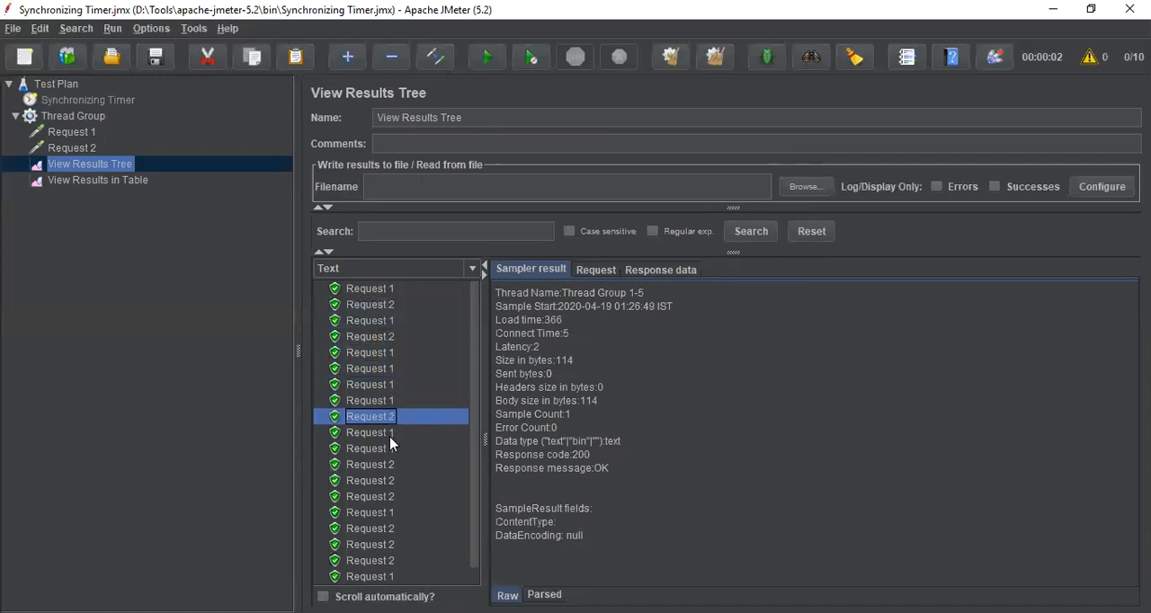
mouse_move(392, 529)
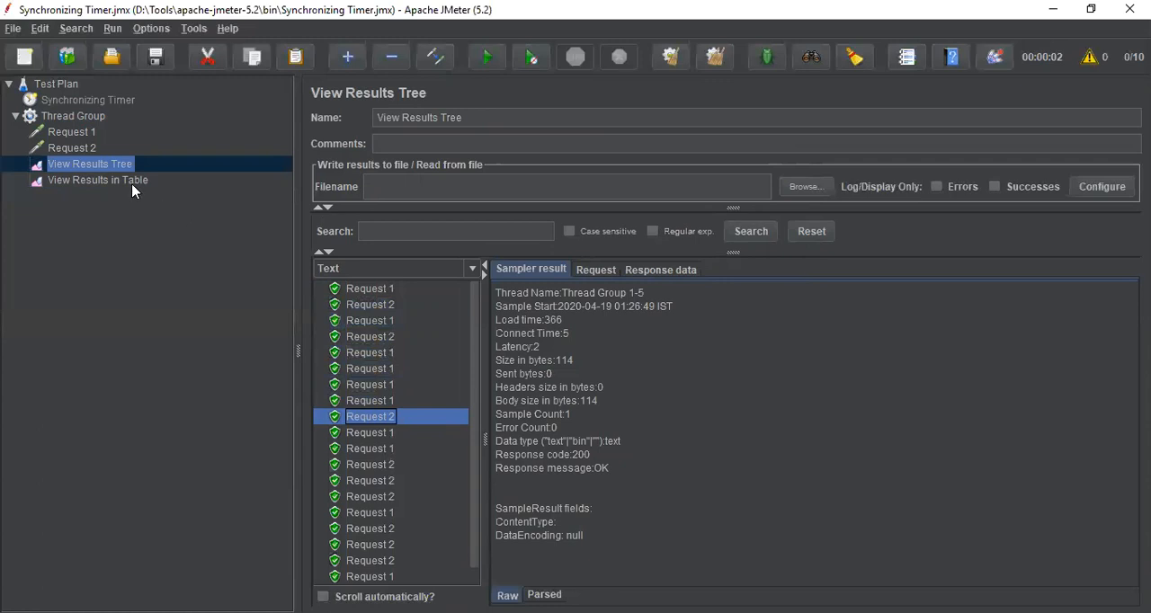
Step: Review sample start times in the results table, then select Request 2
click(98, 179)
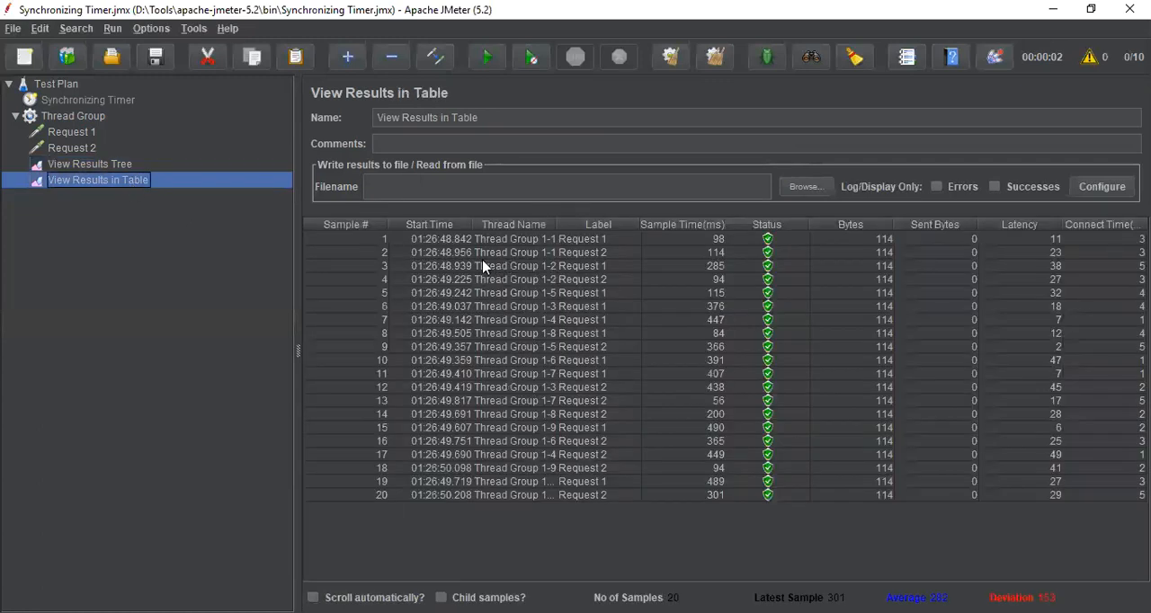
click(508, 252)
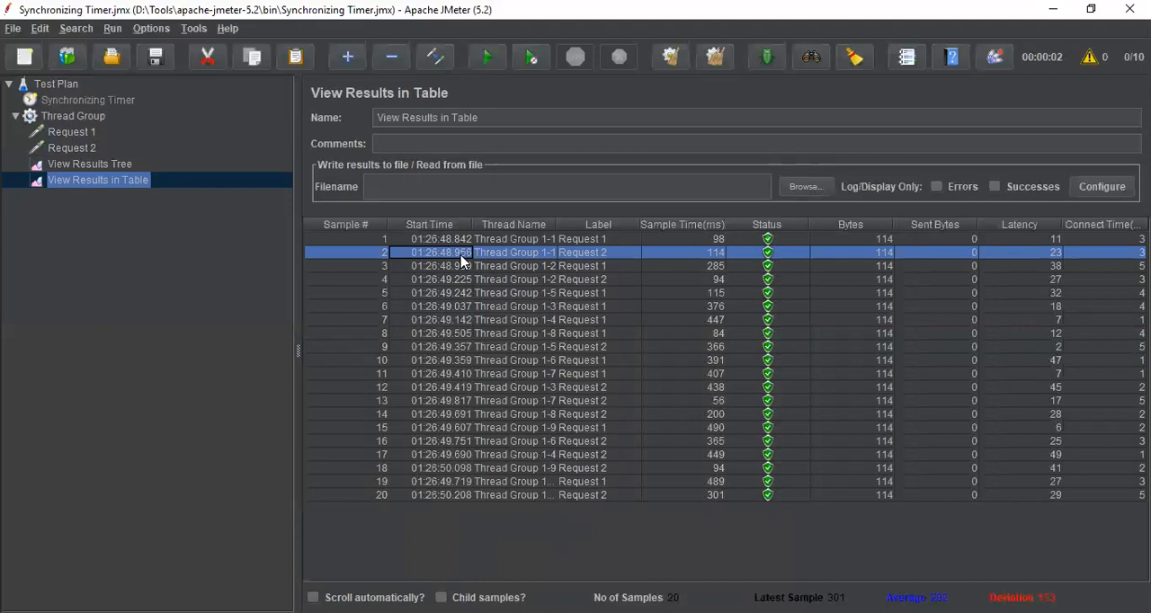
mouse_move(461, 389)
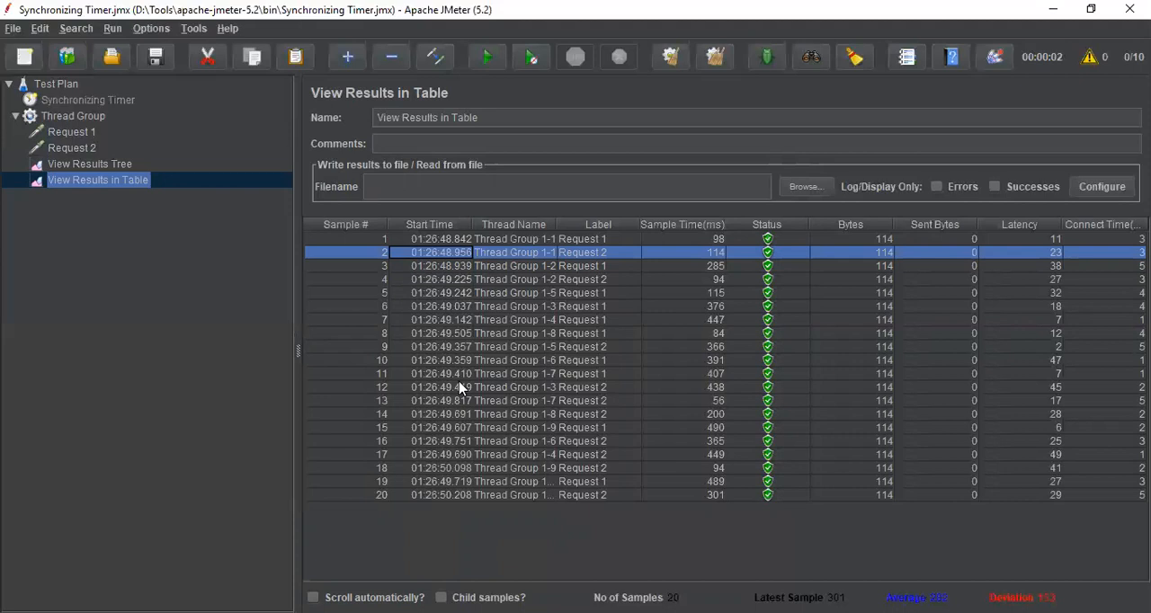
mouse_move(250, 213)
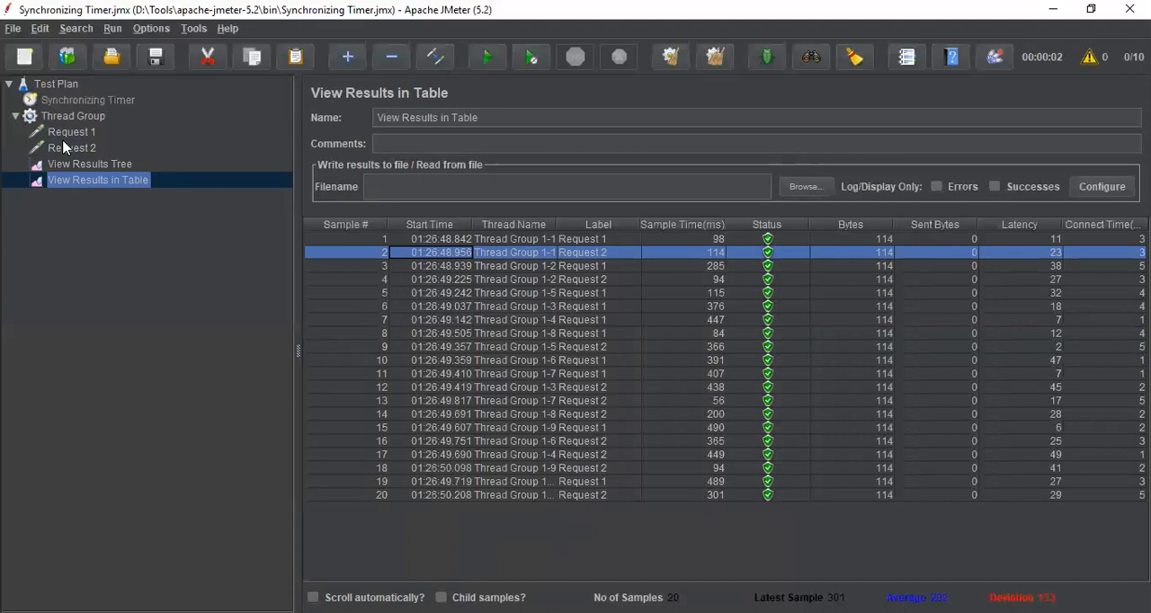
click(72, 148)
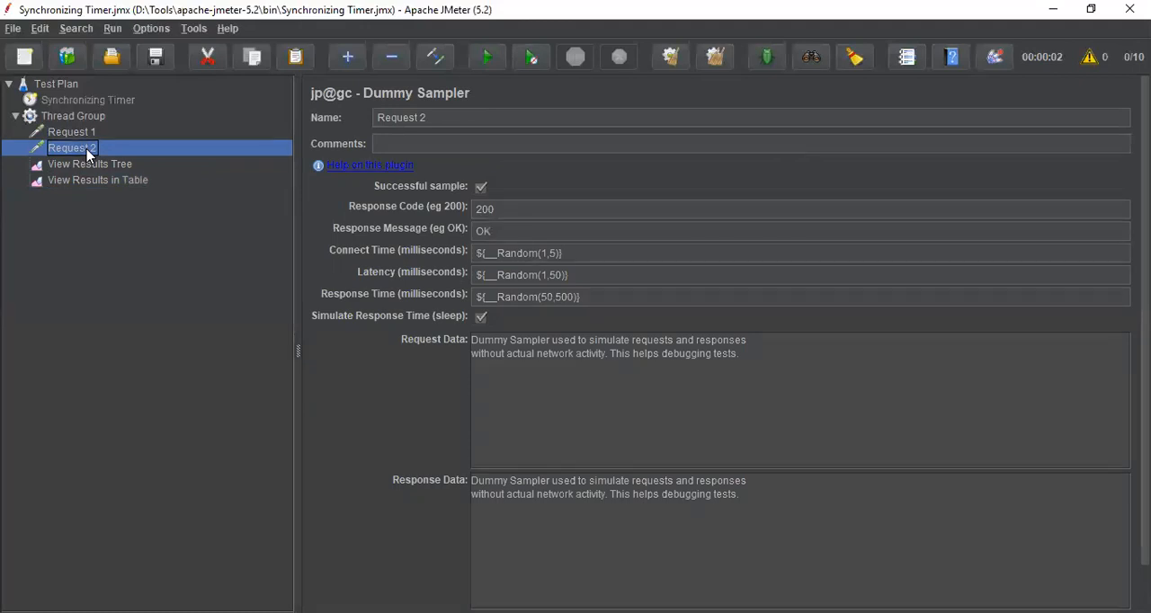
Step: Enable the Synchronizing Timer under Request 2
click(86, 101)
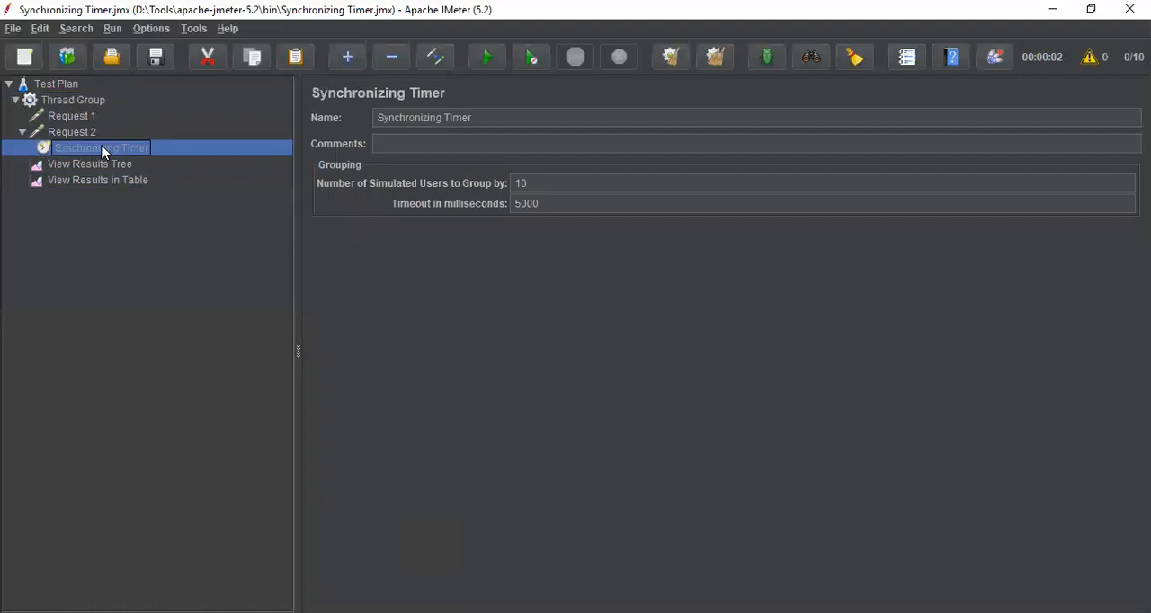
right_click(101, 147)
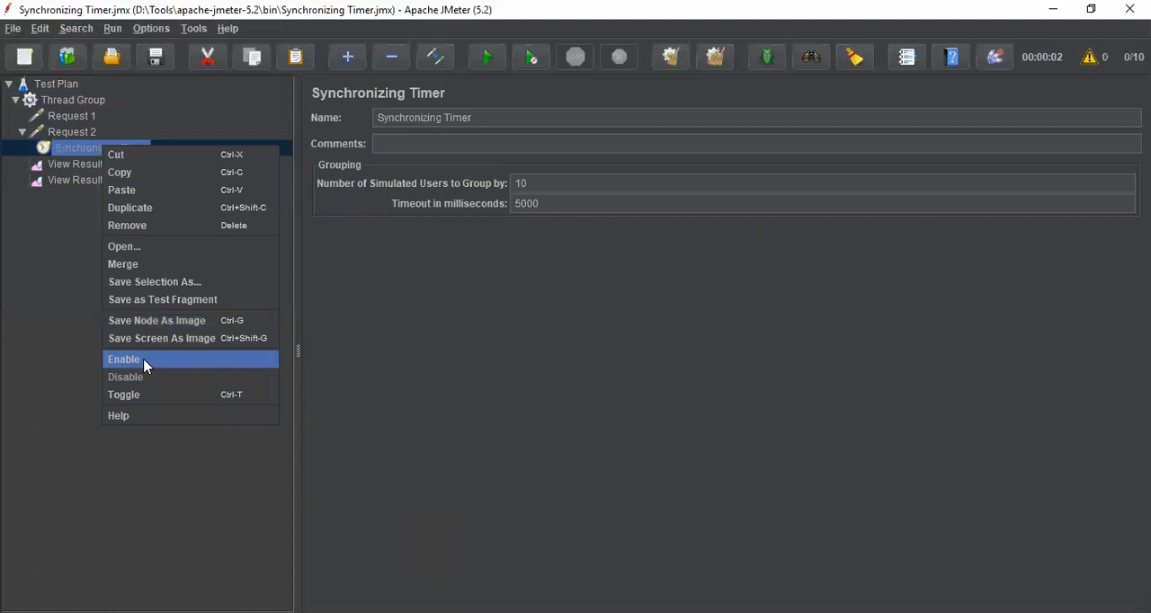
click(125, 359)
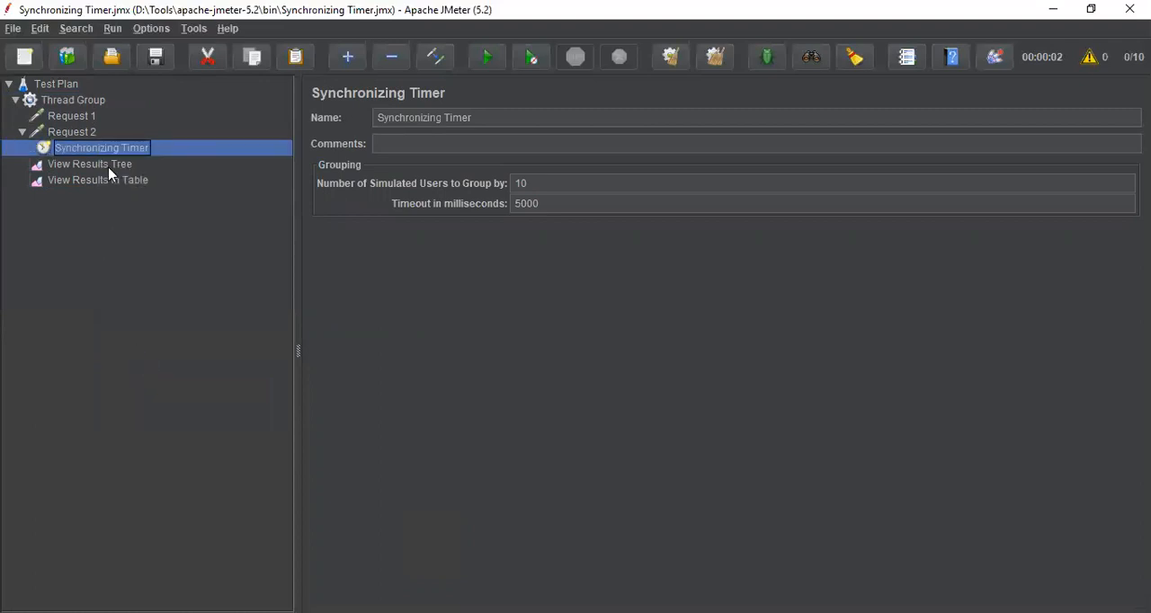
Step: Review the earlier results in the tree and table listeners
click(90, 164)
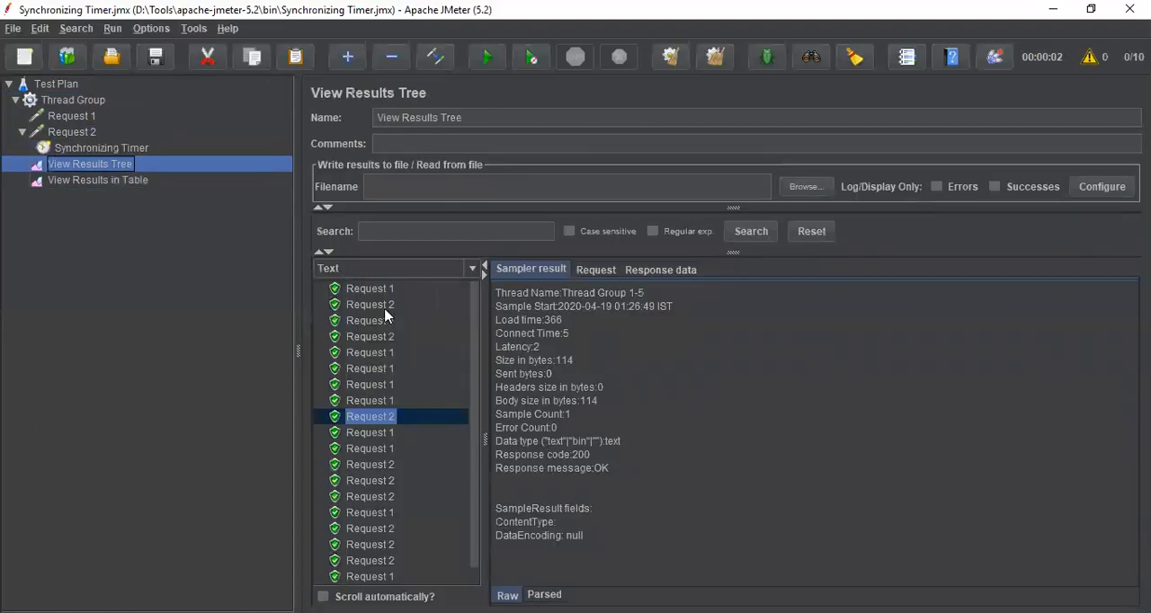
mouse_move(387, 270)
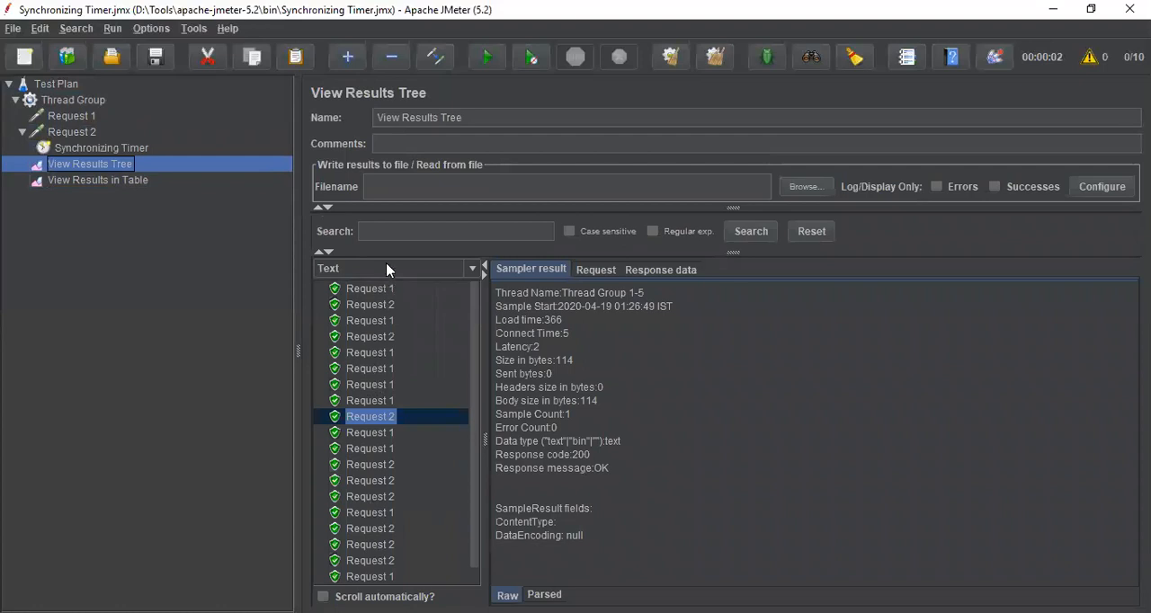
mouse_move(248, 227)
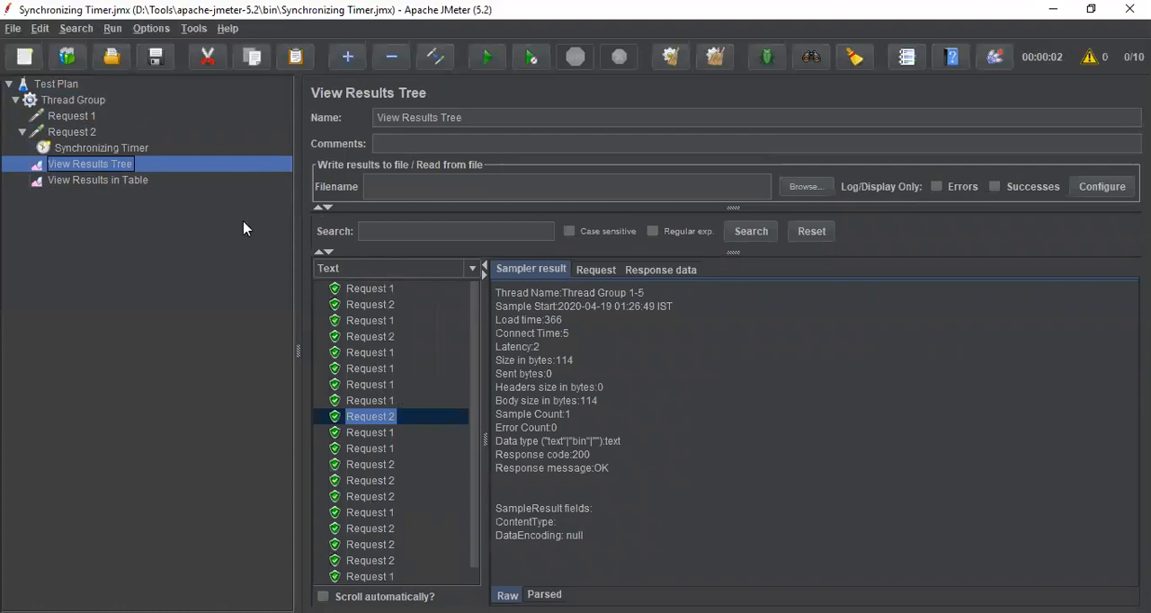
click(97, 179)
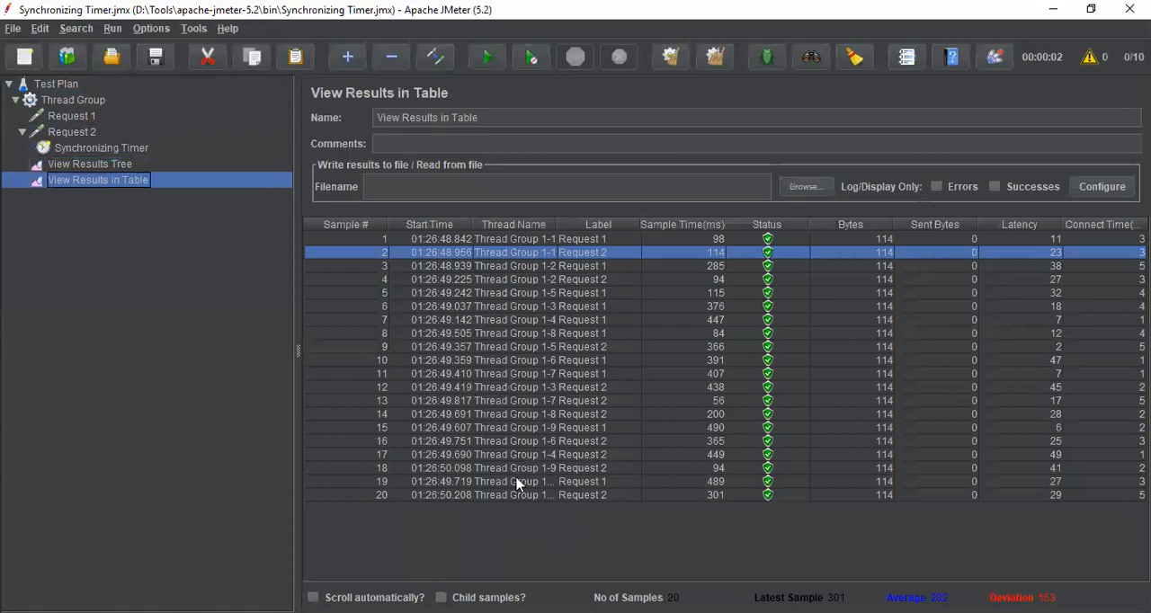
mouse_move(595, 289)
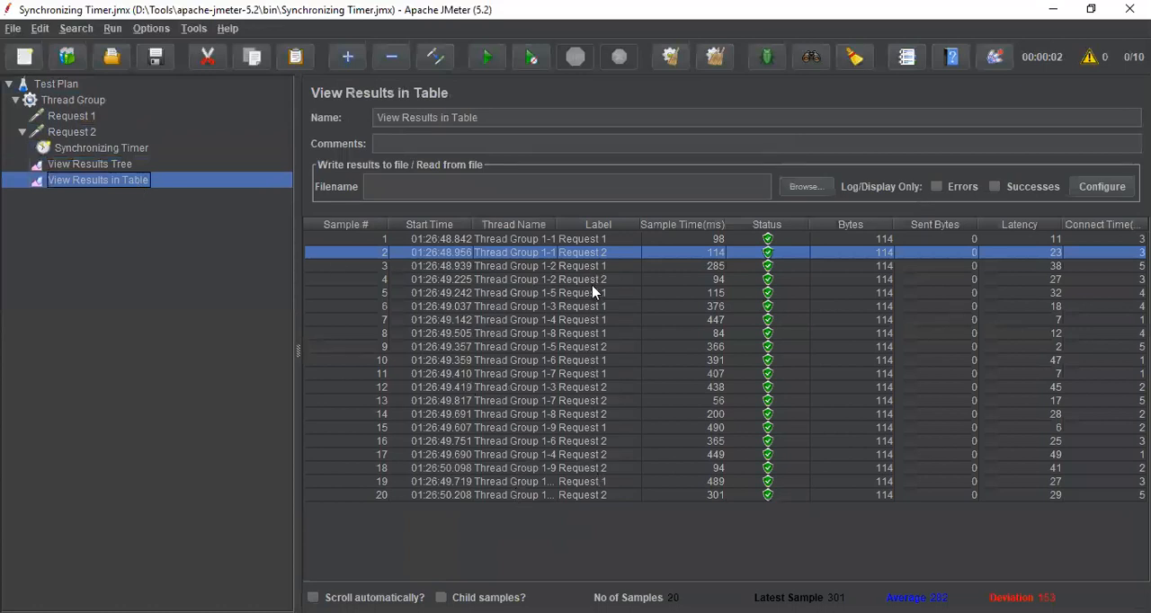
mouse_move(400, 374)
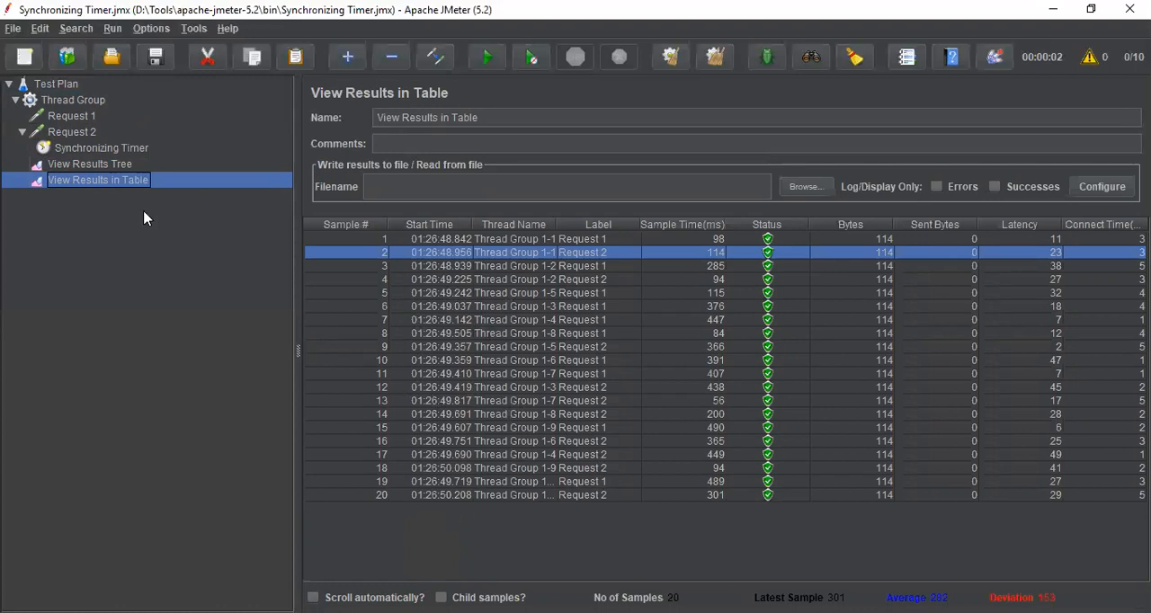
Step: Check the Synchronizing Timer, select View Results Tree and start a new test run
click(101, 147)
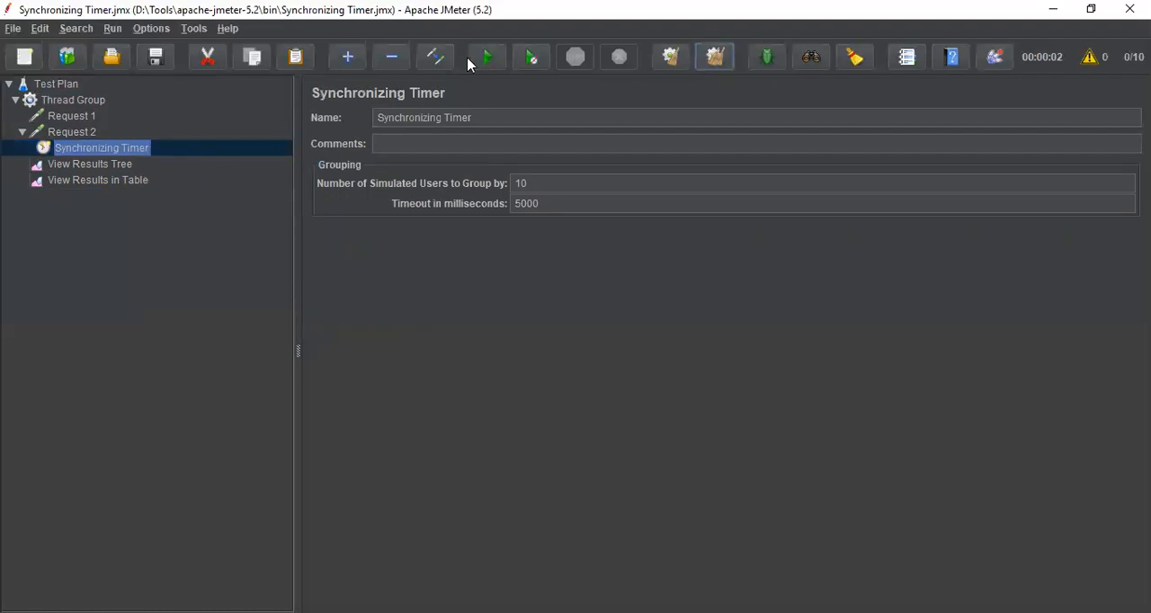
mouse_move(485, 57)
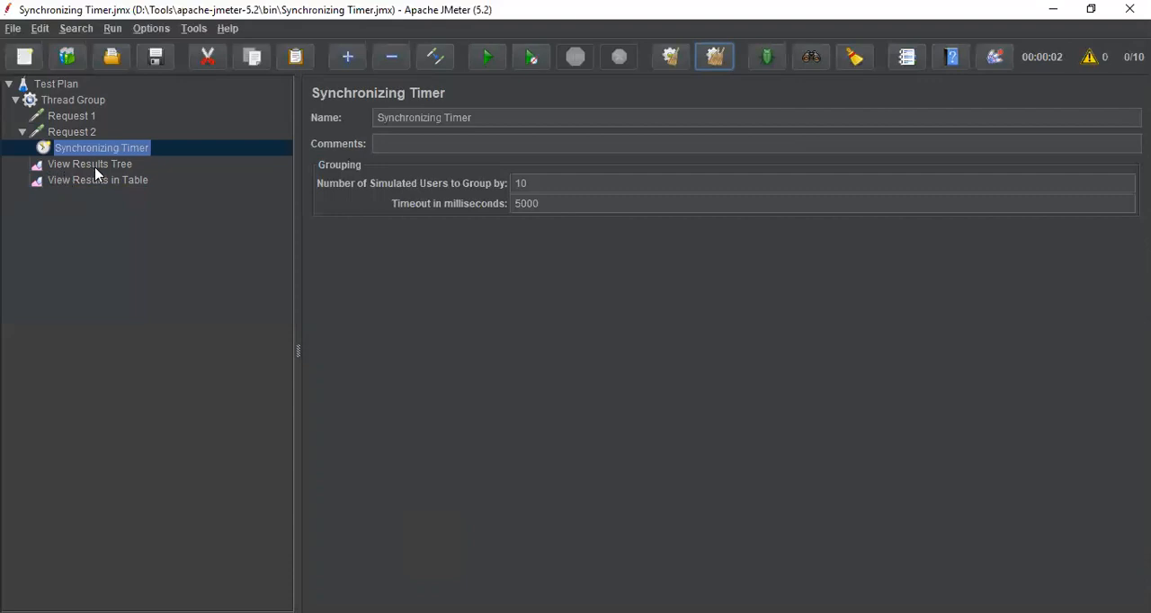
mouse_move(106, 173)
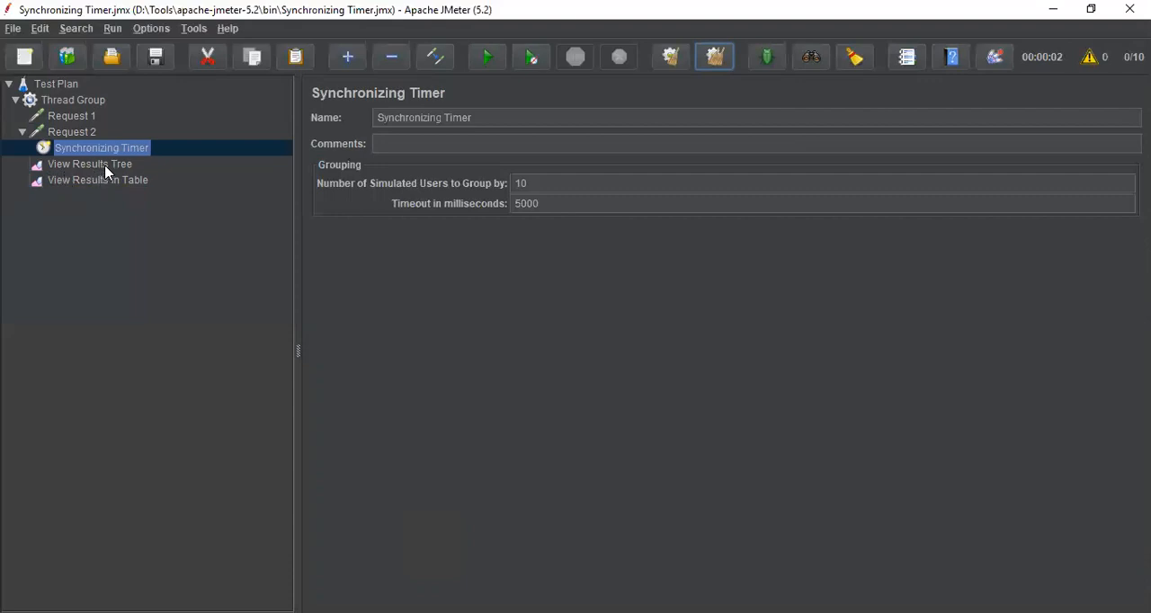
click(90, 164)
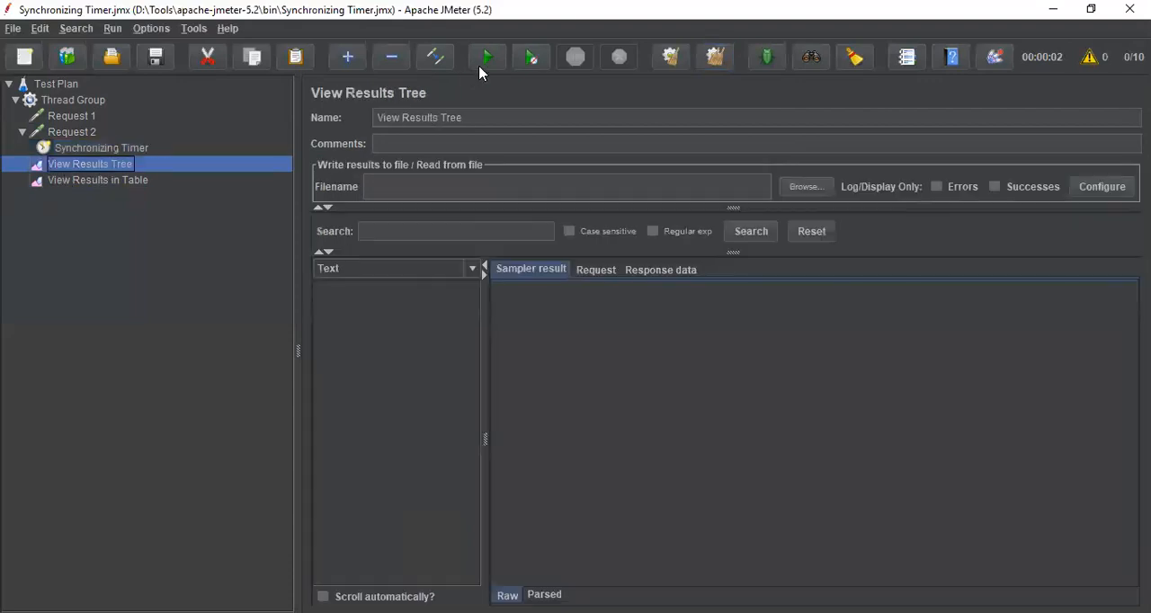
click(485, 58)
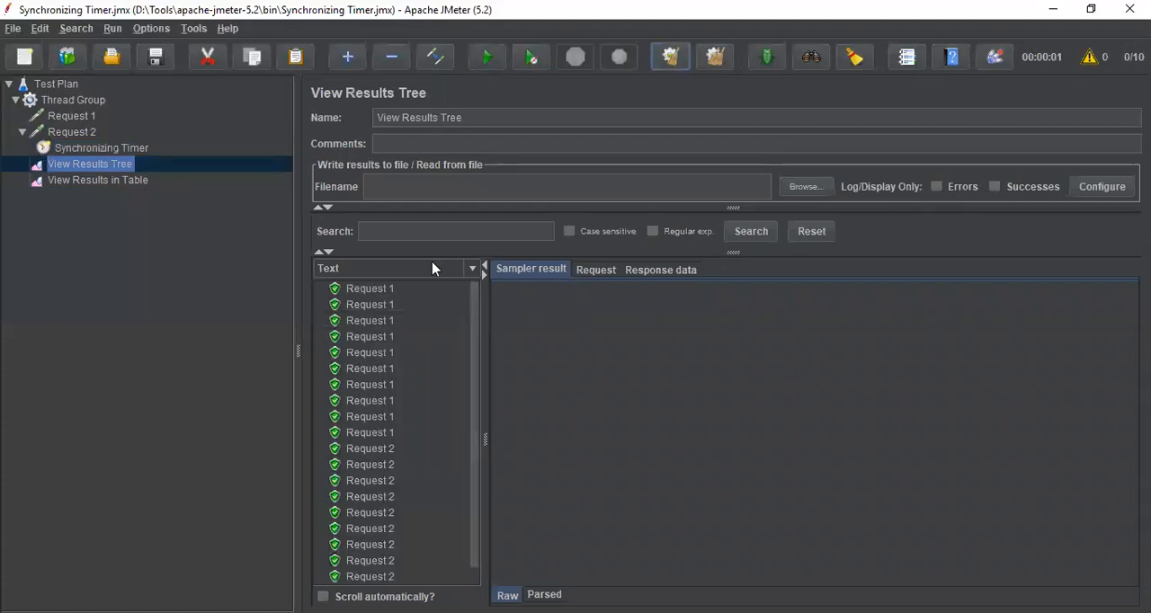
mouse_move(388, 392)
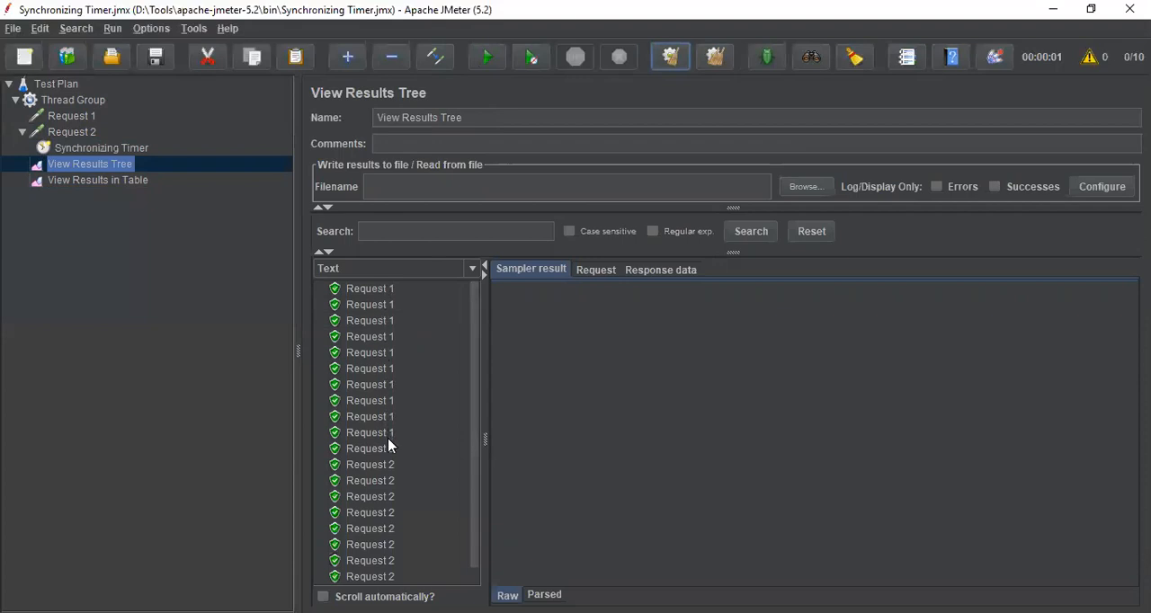
mouse_move(392, 462)
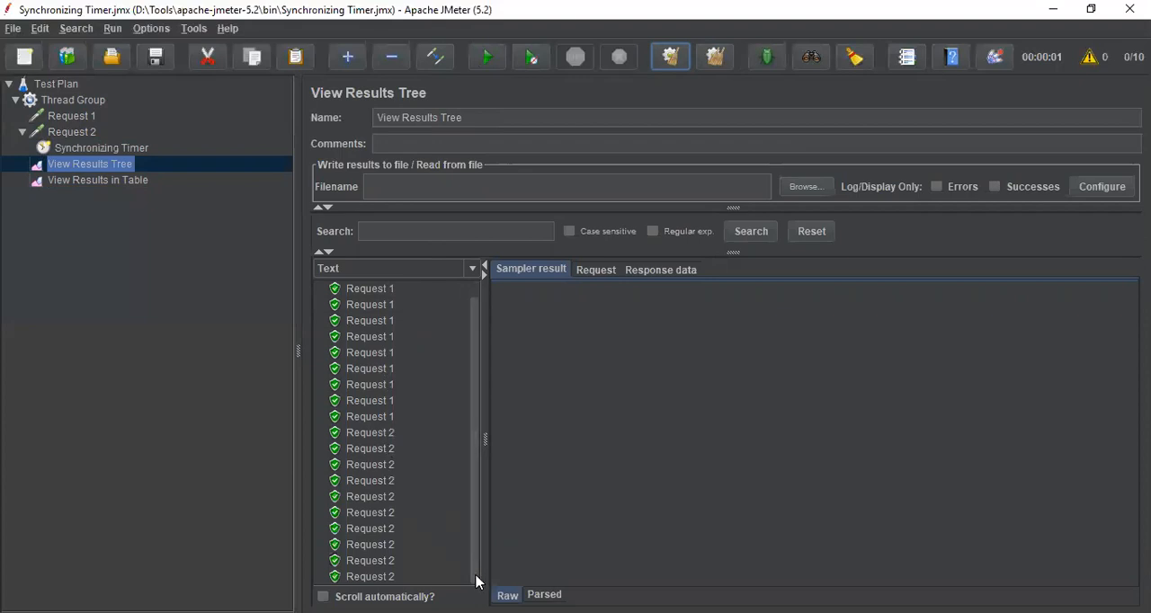
mouse_move(198, 255)
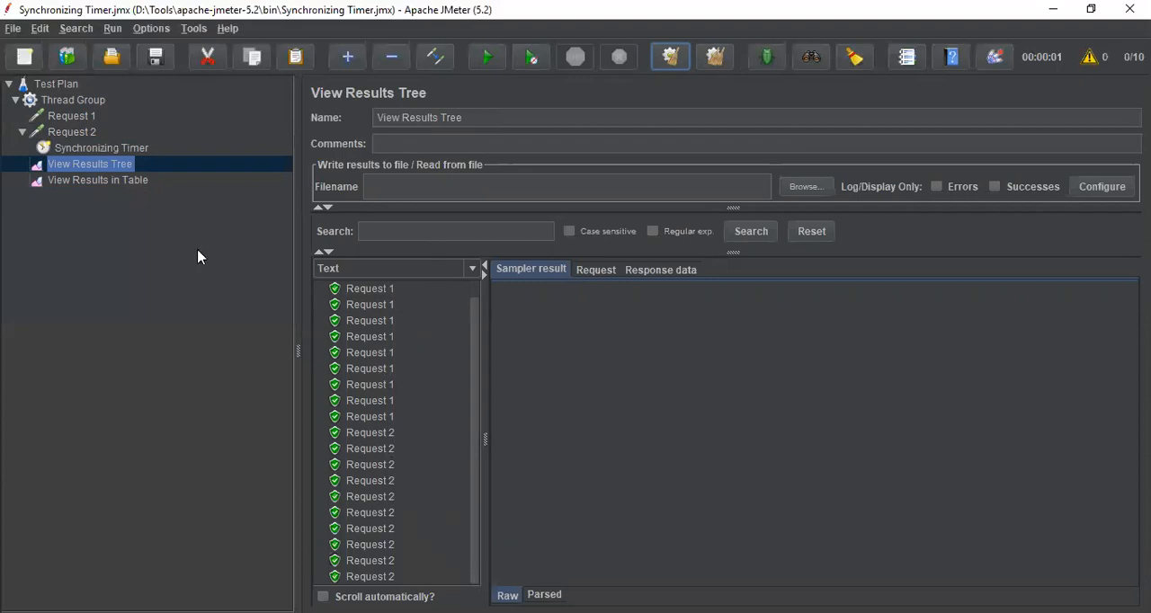
Step: Compare the first and last Request 2 samples in the results table, both starting at 01:28:46.319
click(97, 180)
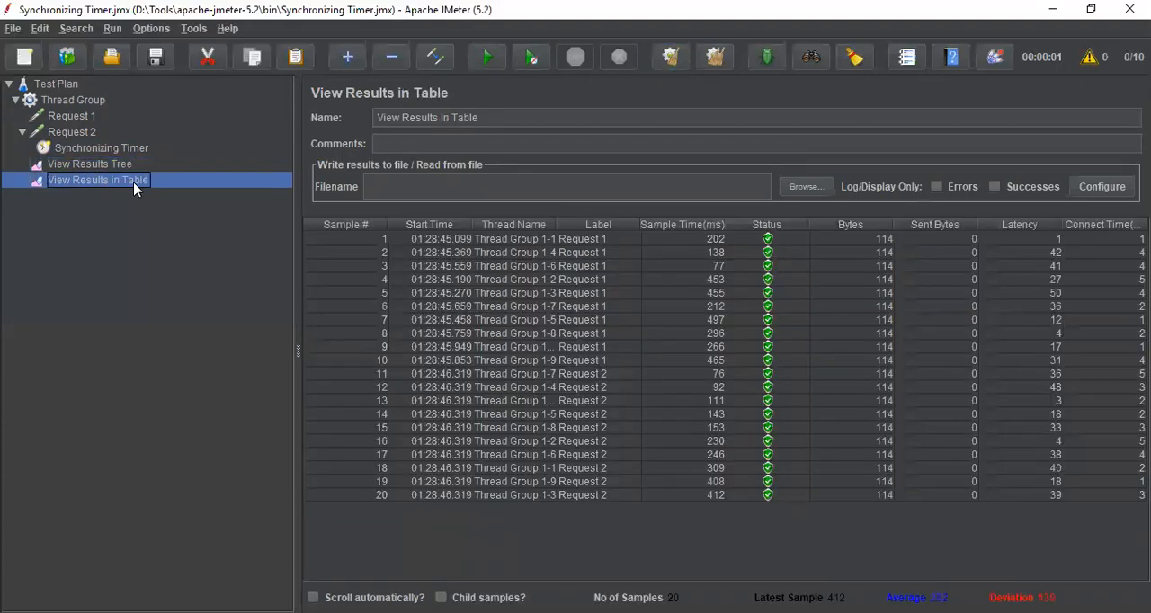
mouse_move(439, 377)
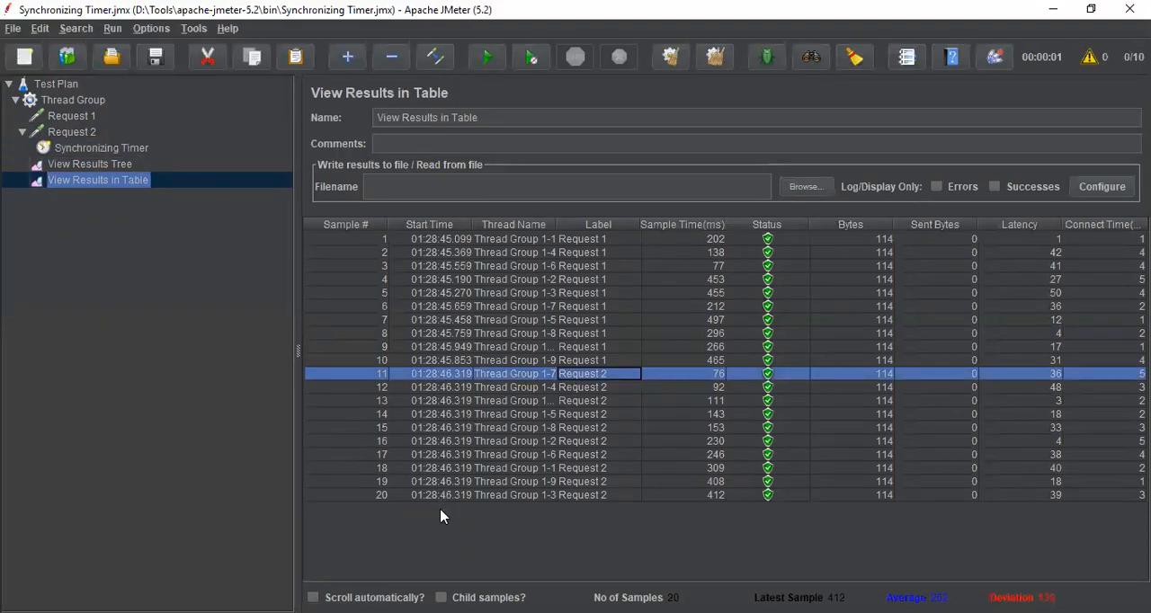
click(453, 495)
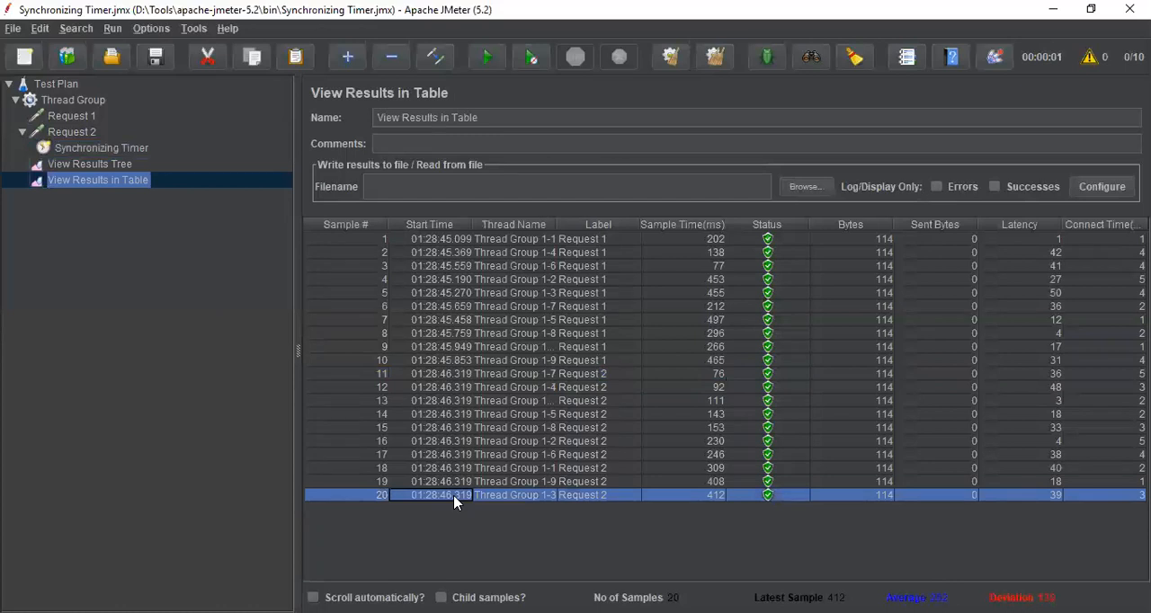
mouse_move(455, 387)
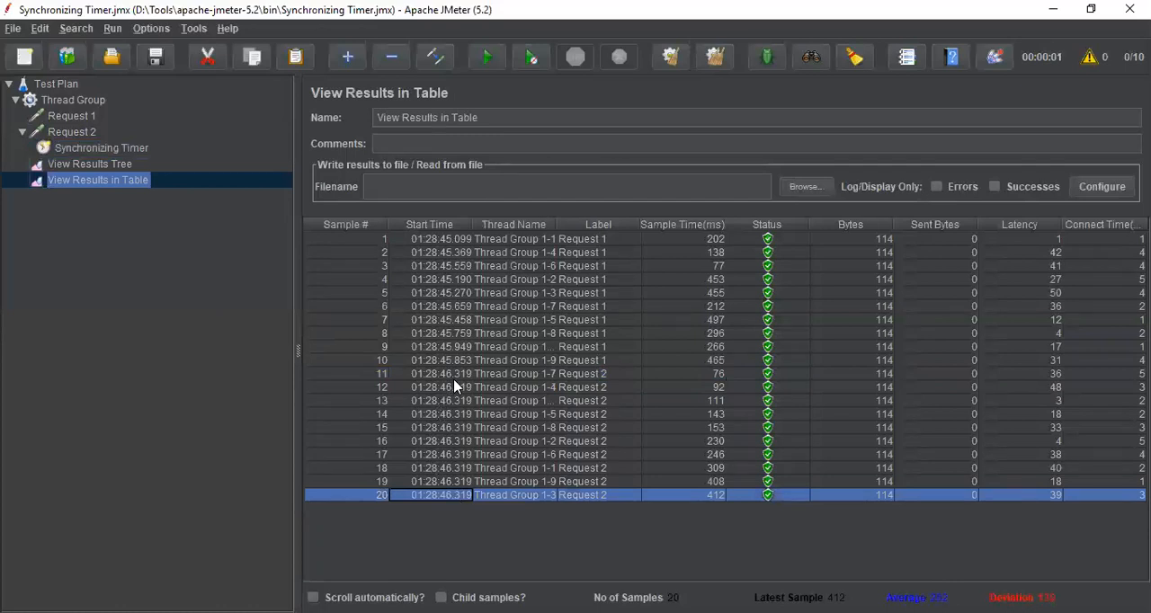
click(441, 375)
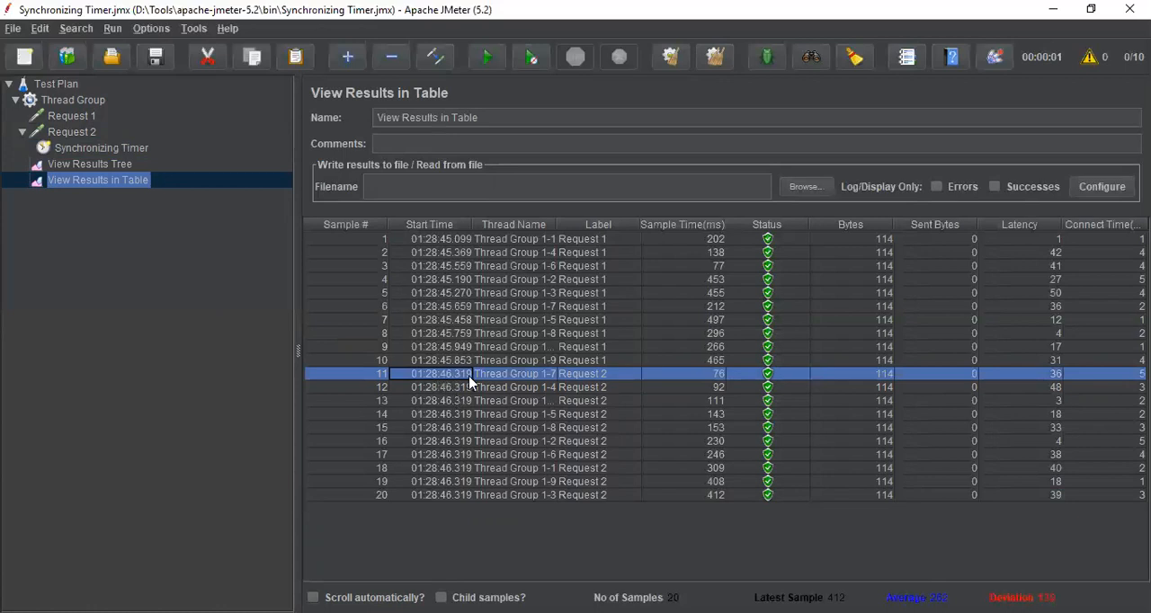
mouse_move(453, 288)
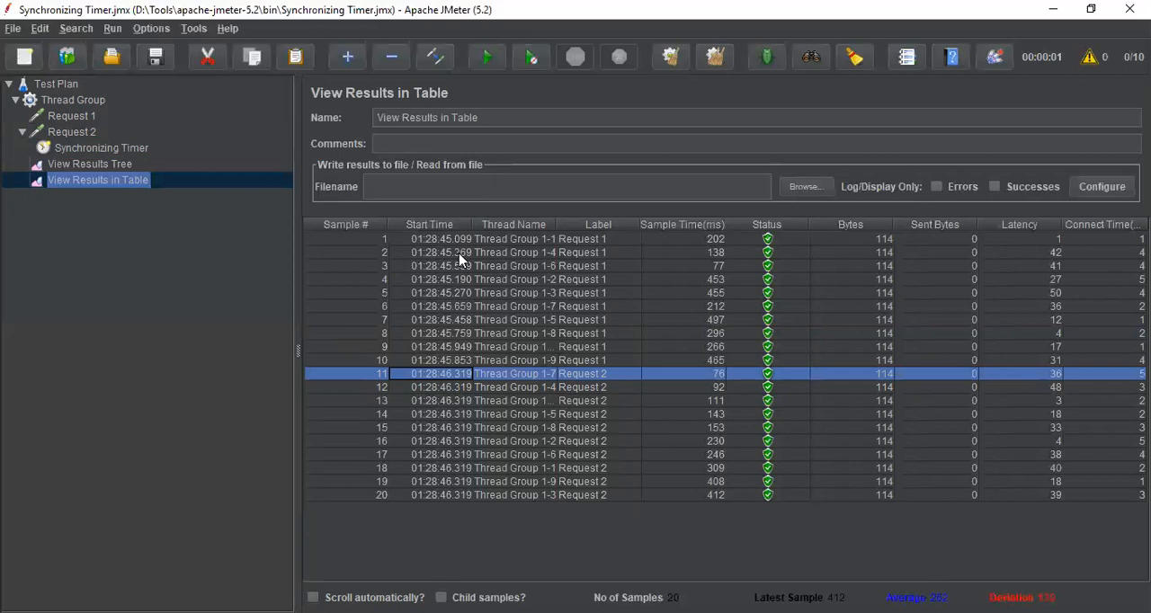
mouse_move(453, 376)
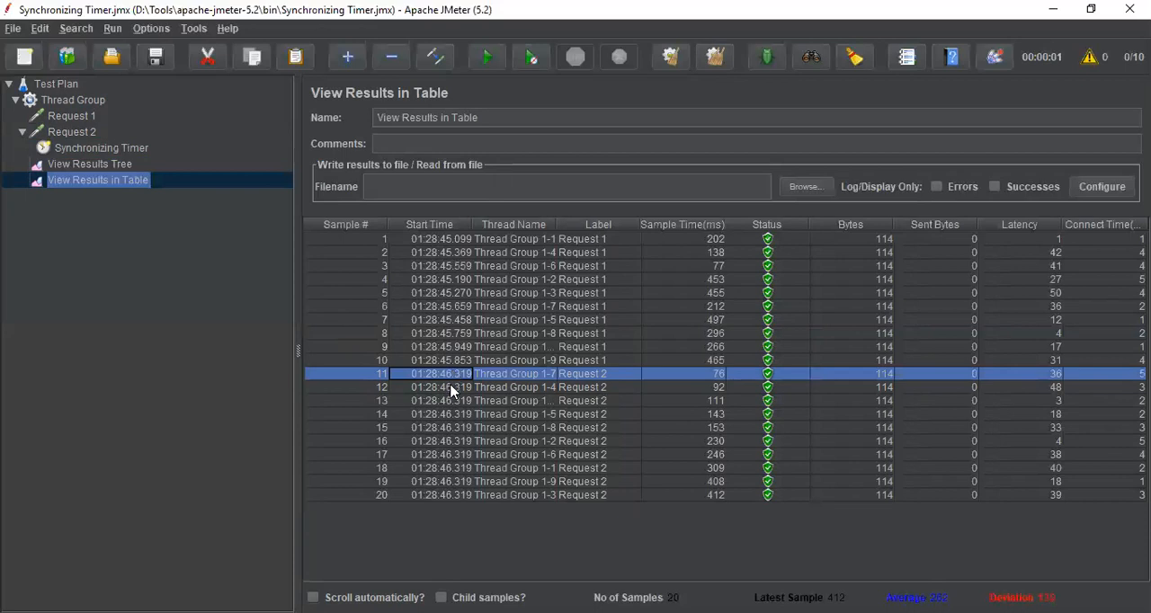
mouse_move(441, 414)
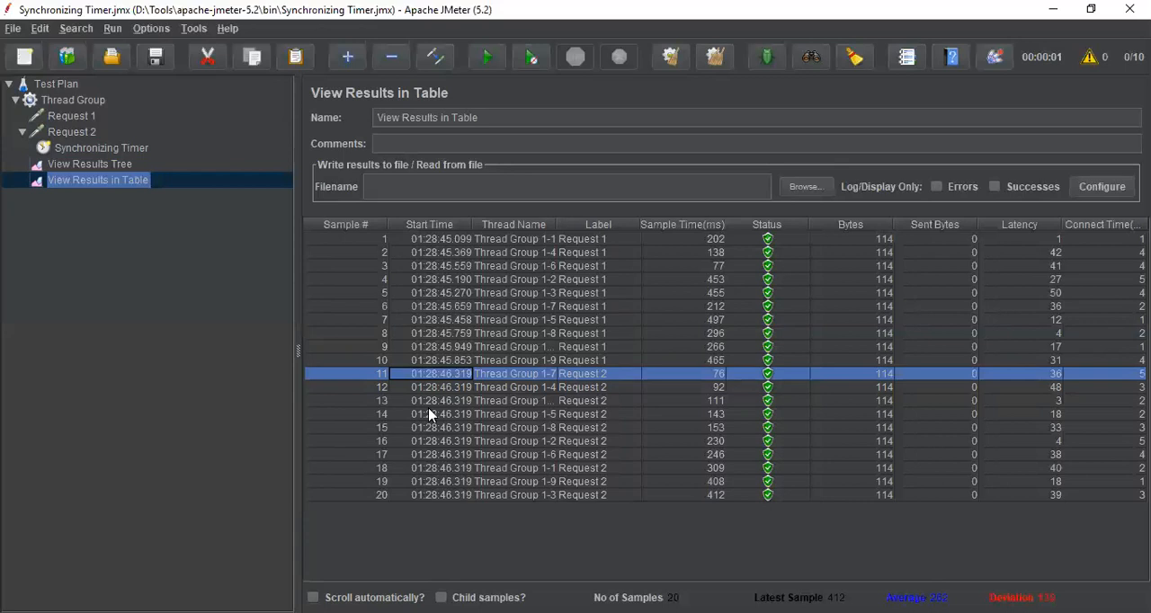
mouse_move(556, 68)
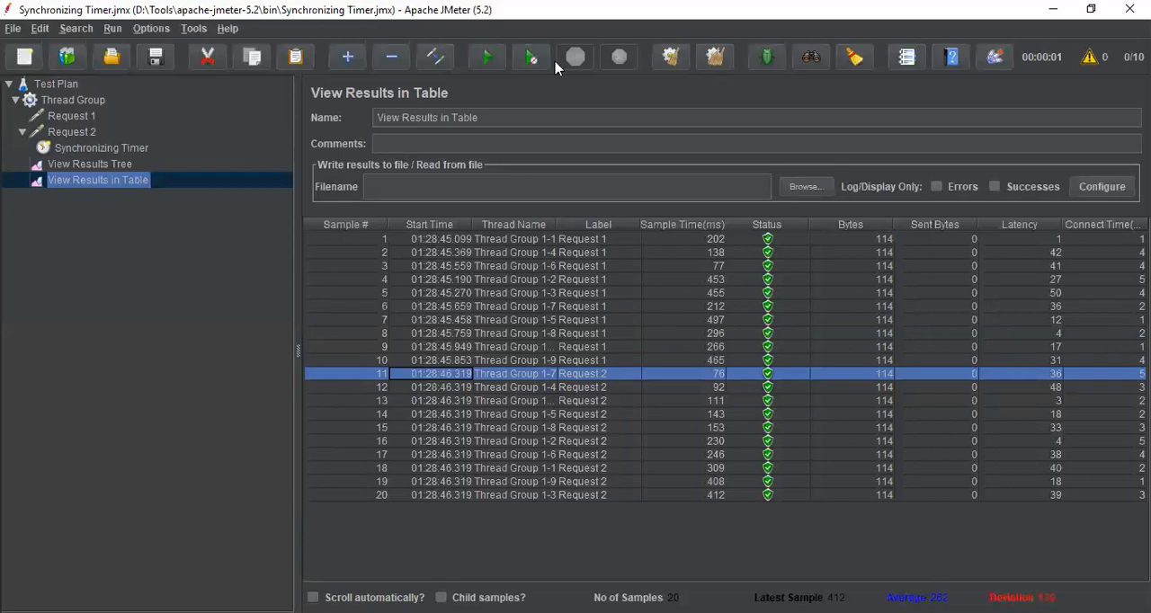